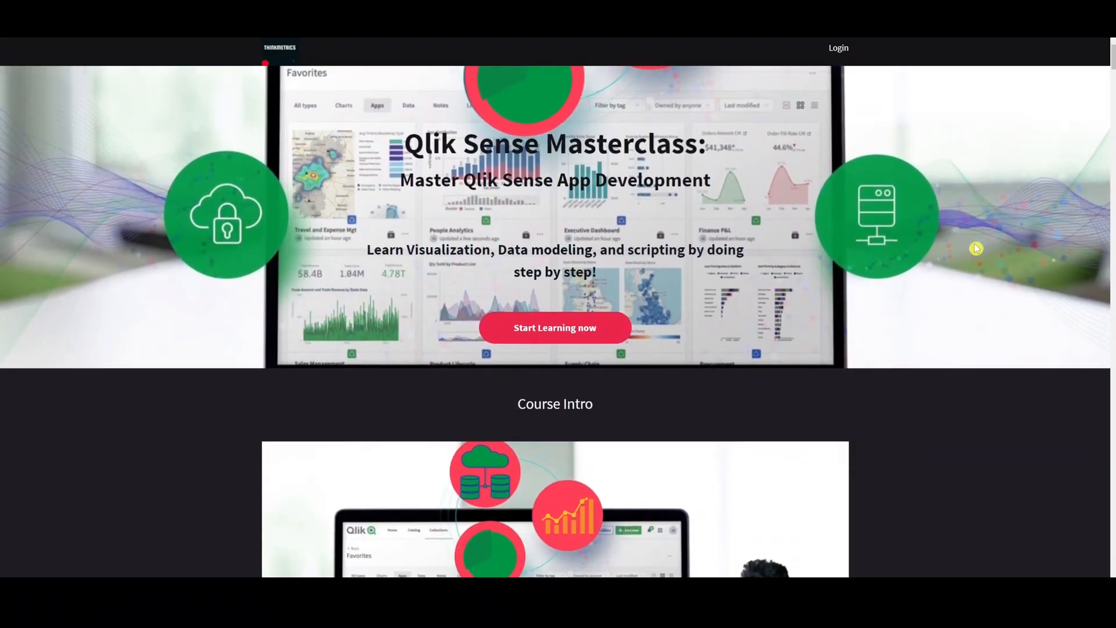
Step: Begin a second SET func_Week_diff = statement on the blank line above the sales table
scroll(down, 3)
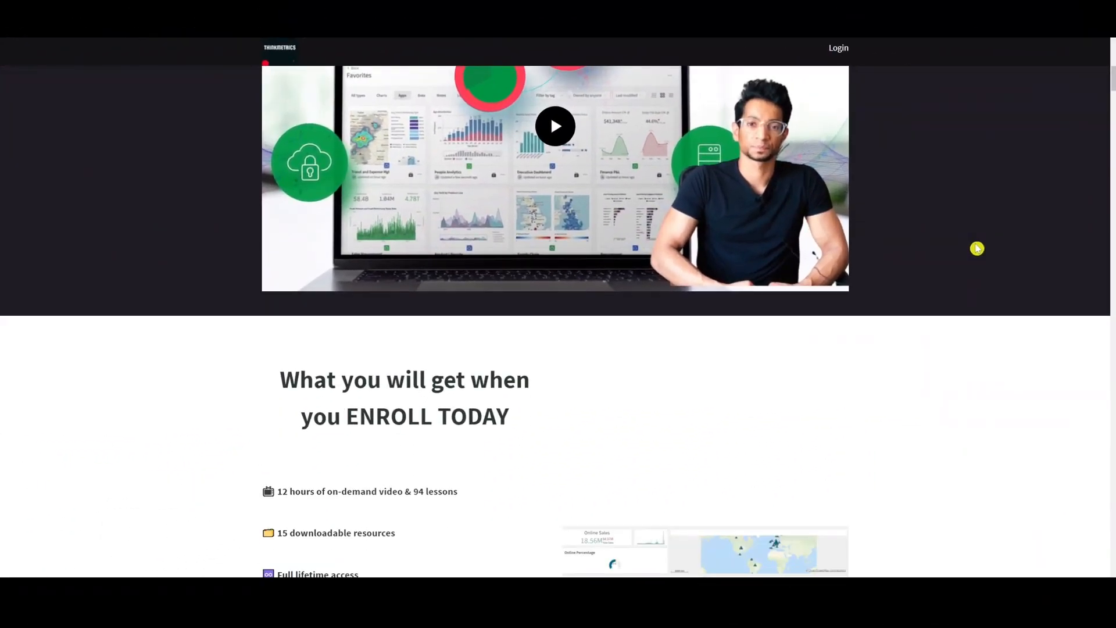
scroll(down, 3)
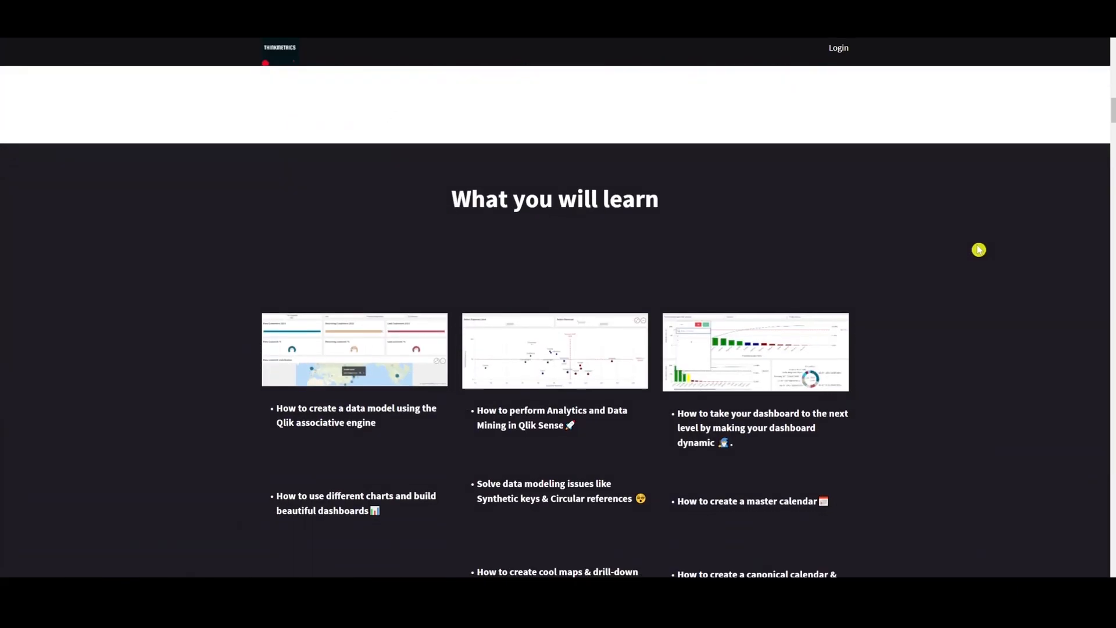
scroll(down, 3)
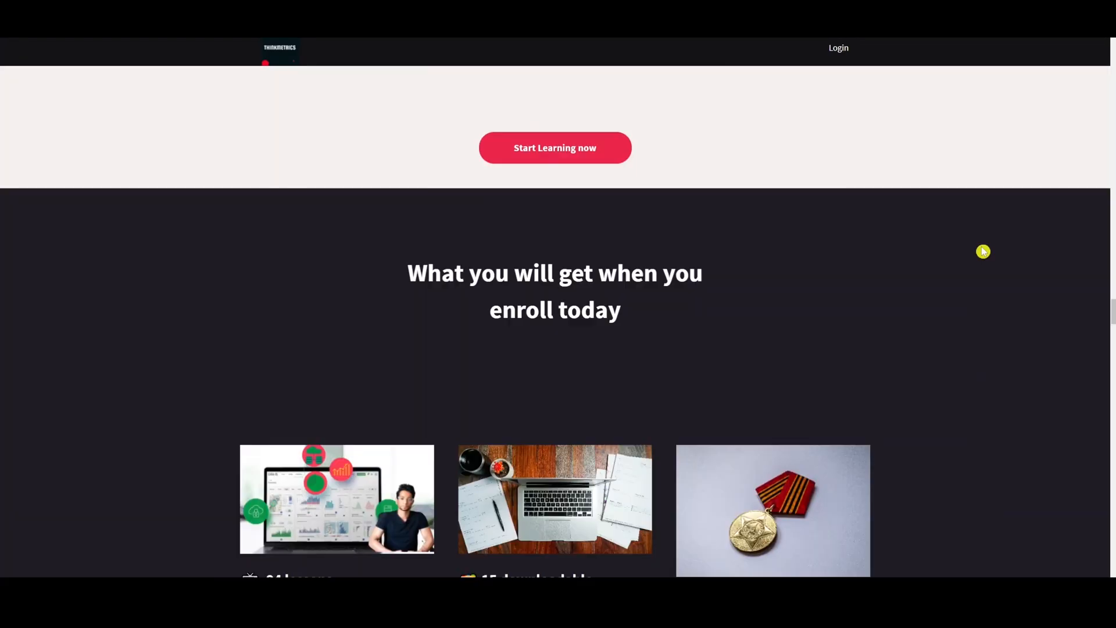
scroll(down, 3)
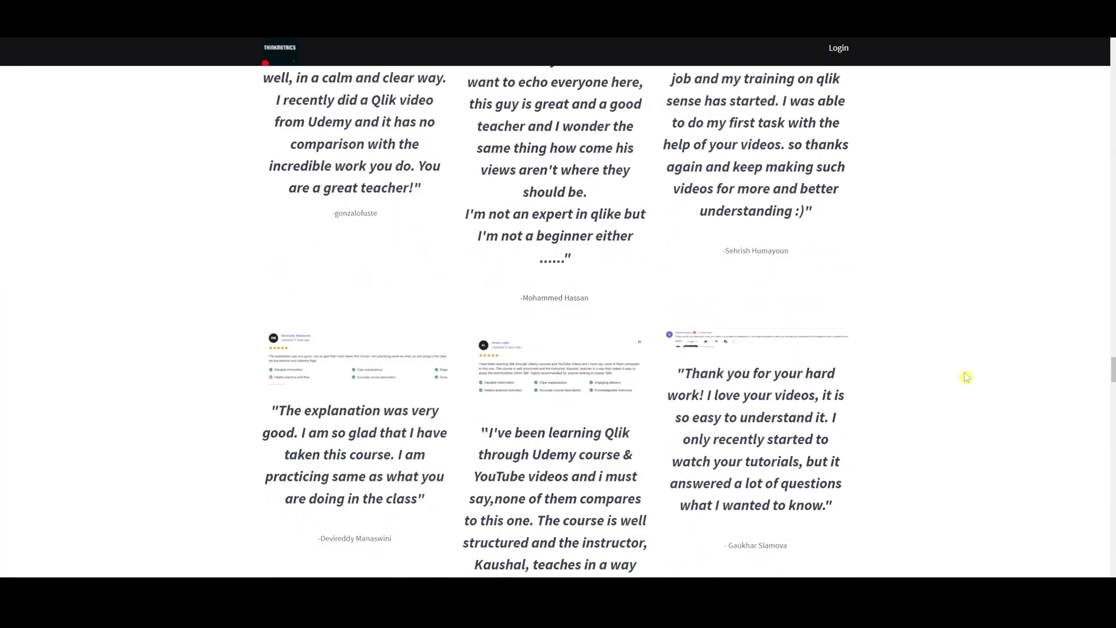
scroll(up, 3)
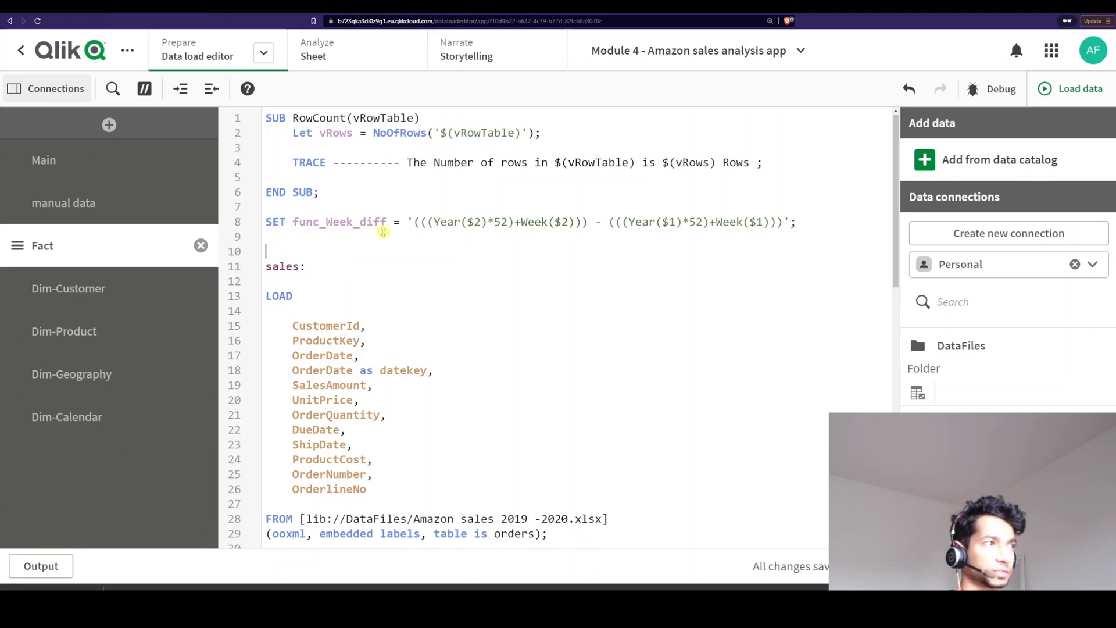
text(set)
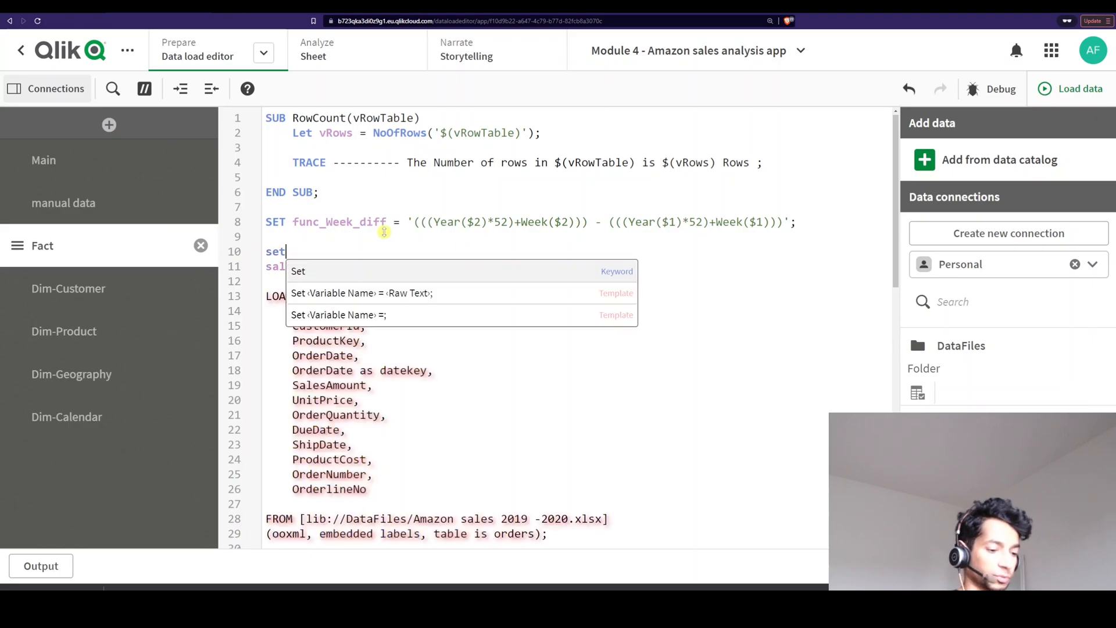
key(Backspace)
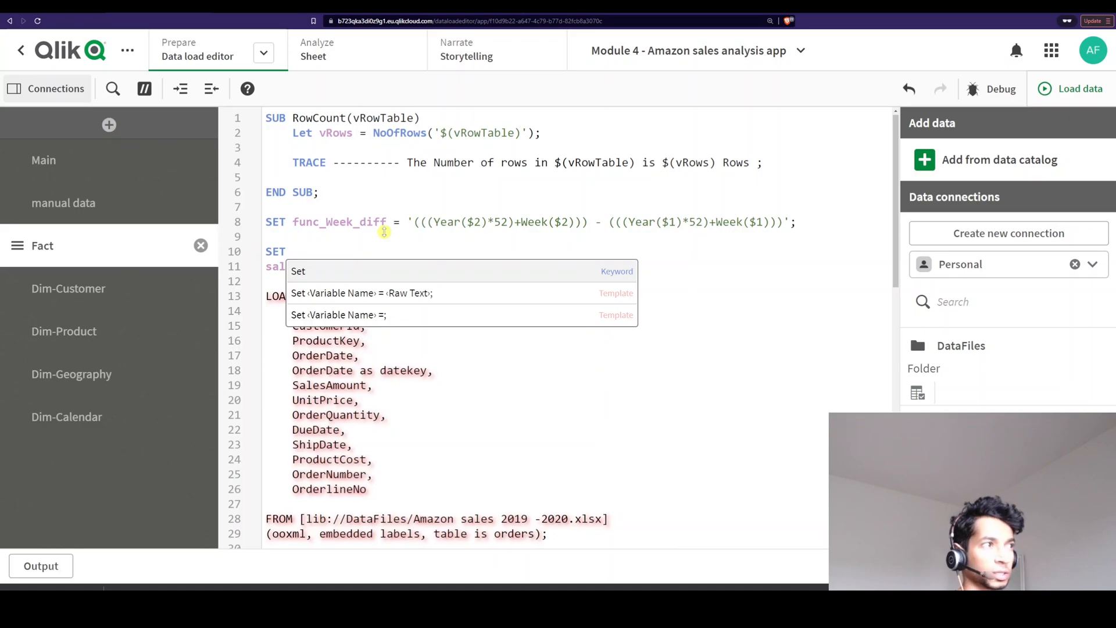
text(e)
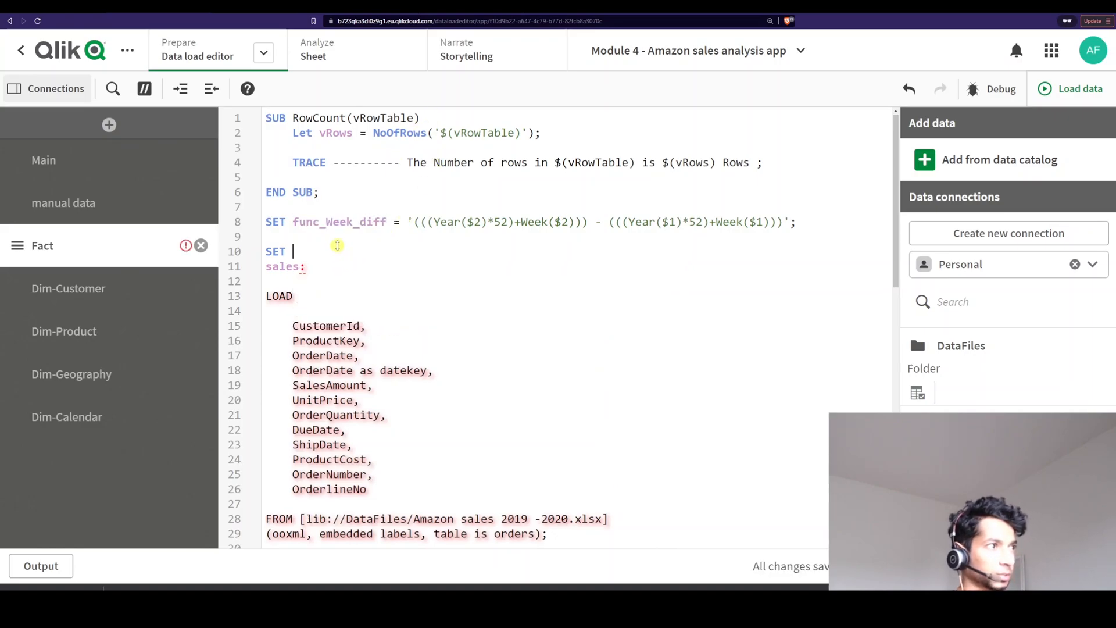
text(func_Week_diff =)
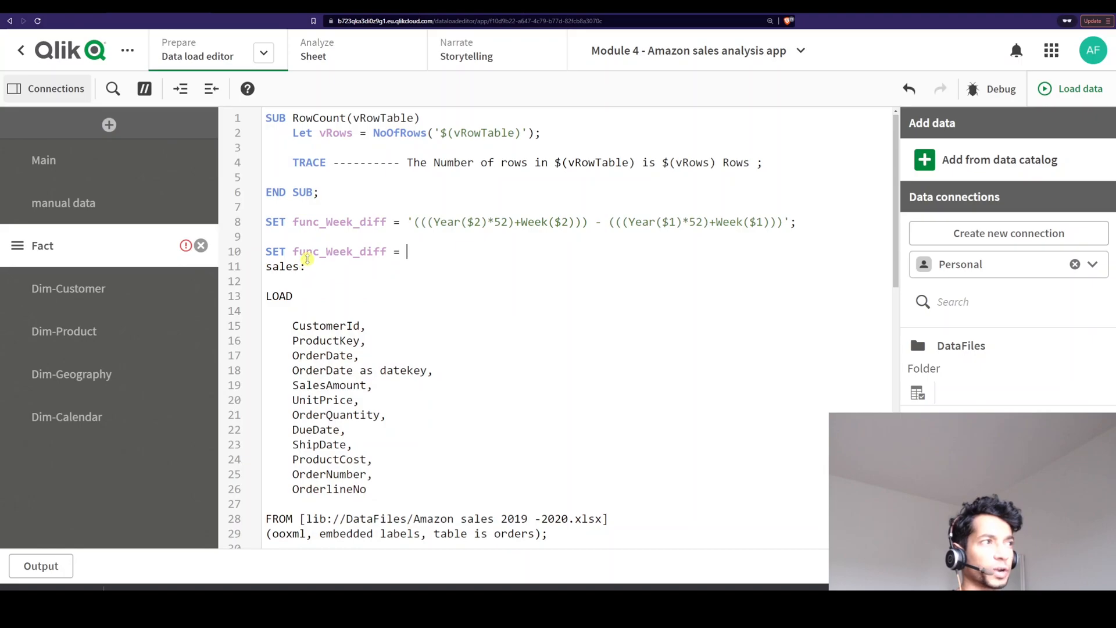
Step: Inspect the $1 parameter in the week formula, then delete the unfinished SET line
double_click(335, 251)
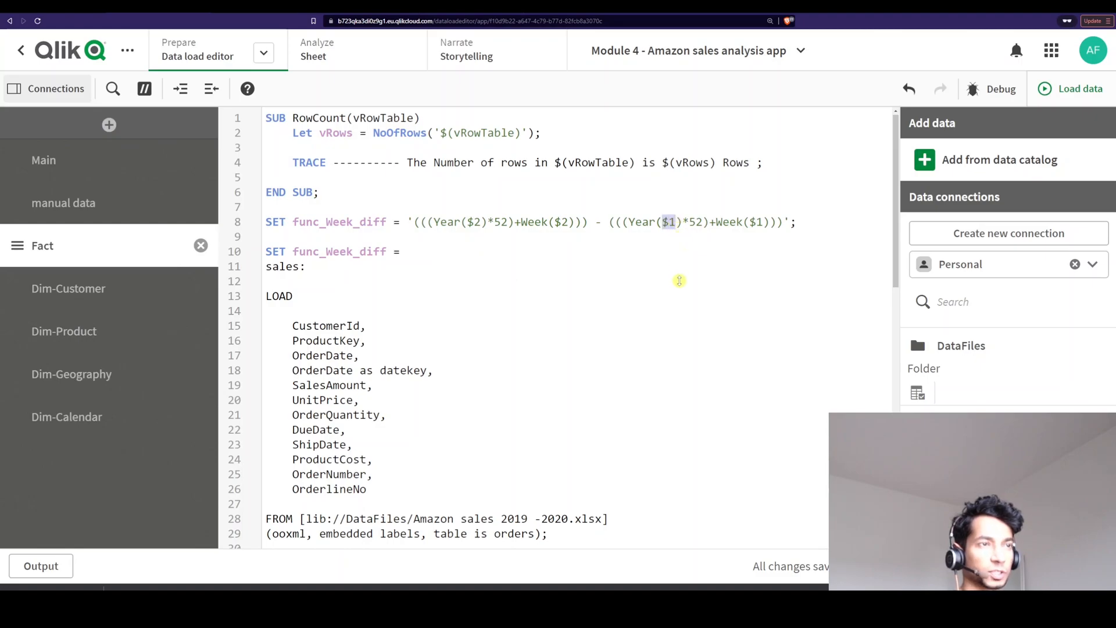
mouse_move(490, 240)
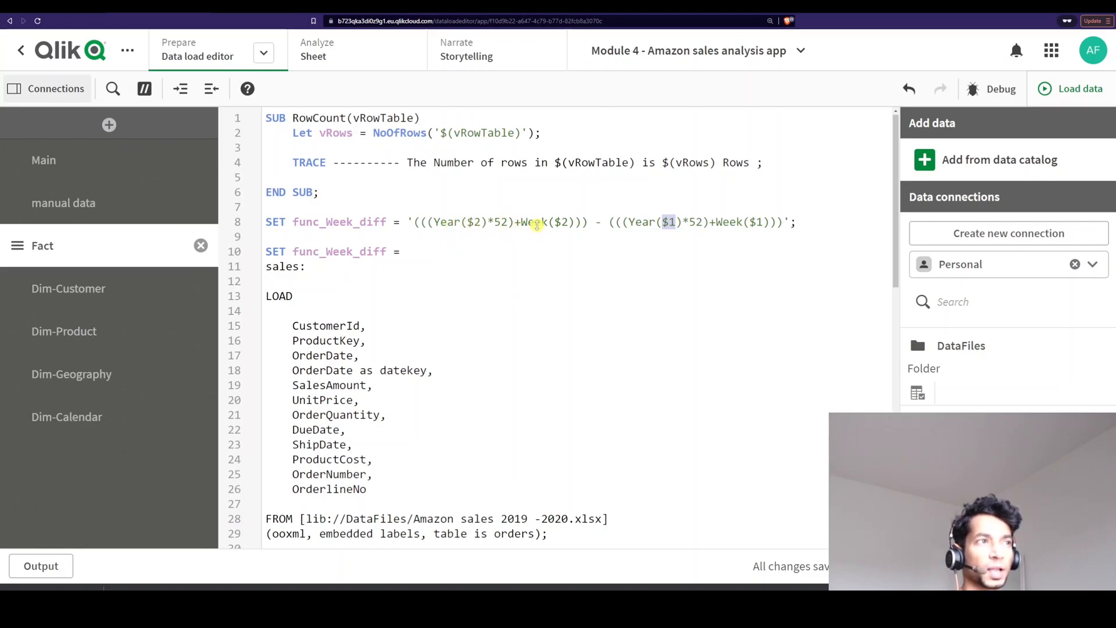
mouse_move(548, 231)
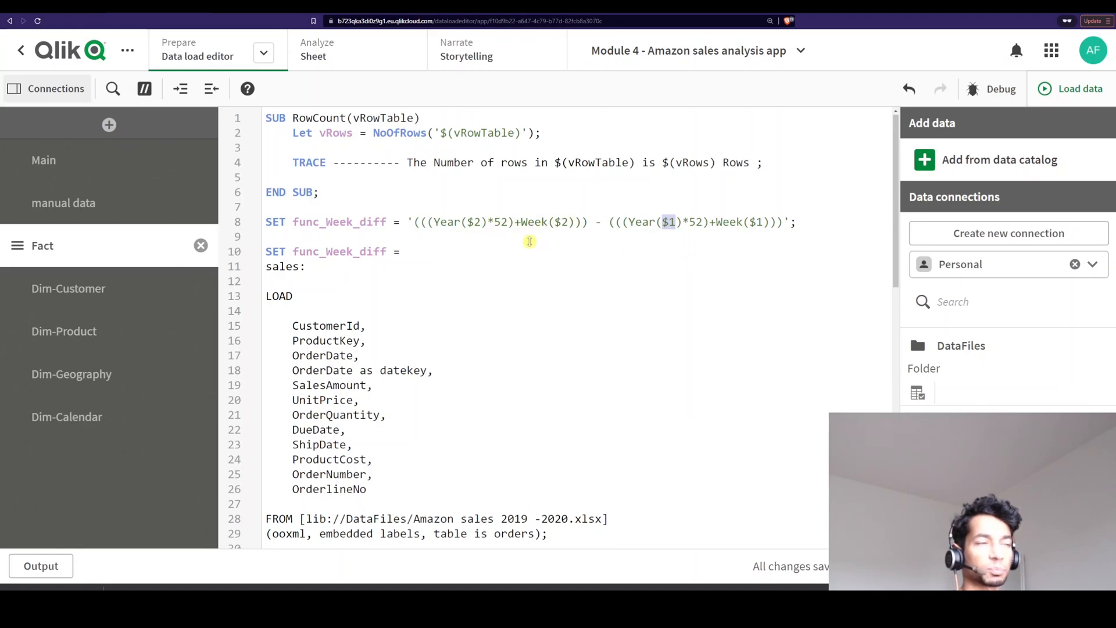
mouse_move(513, 256)
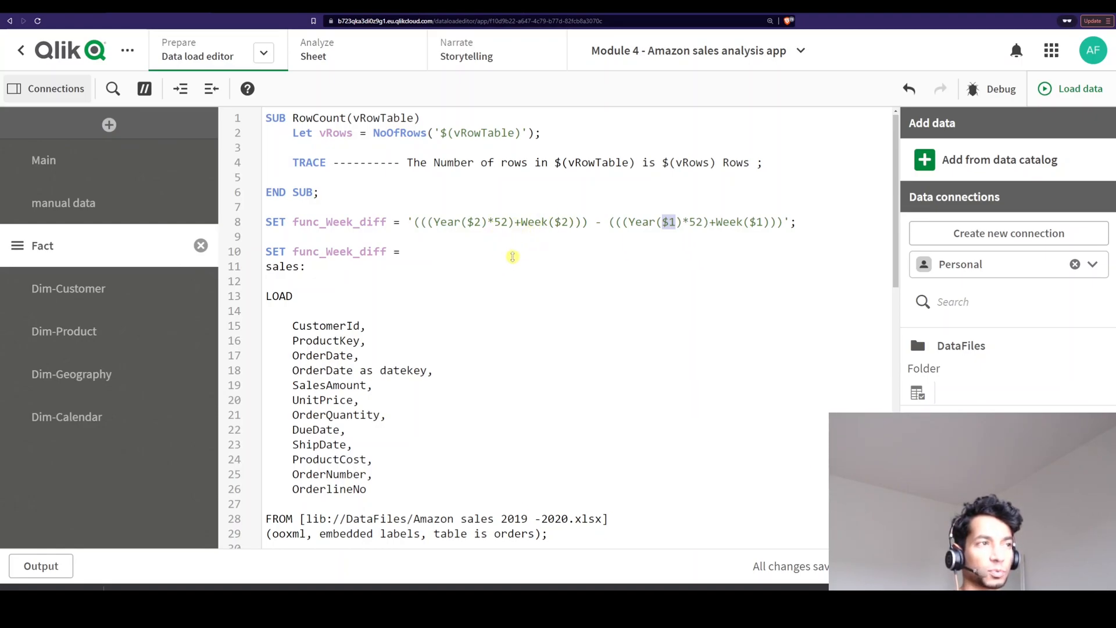
mouse_move(374, 315)
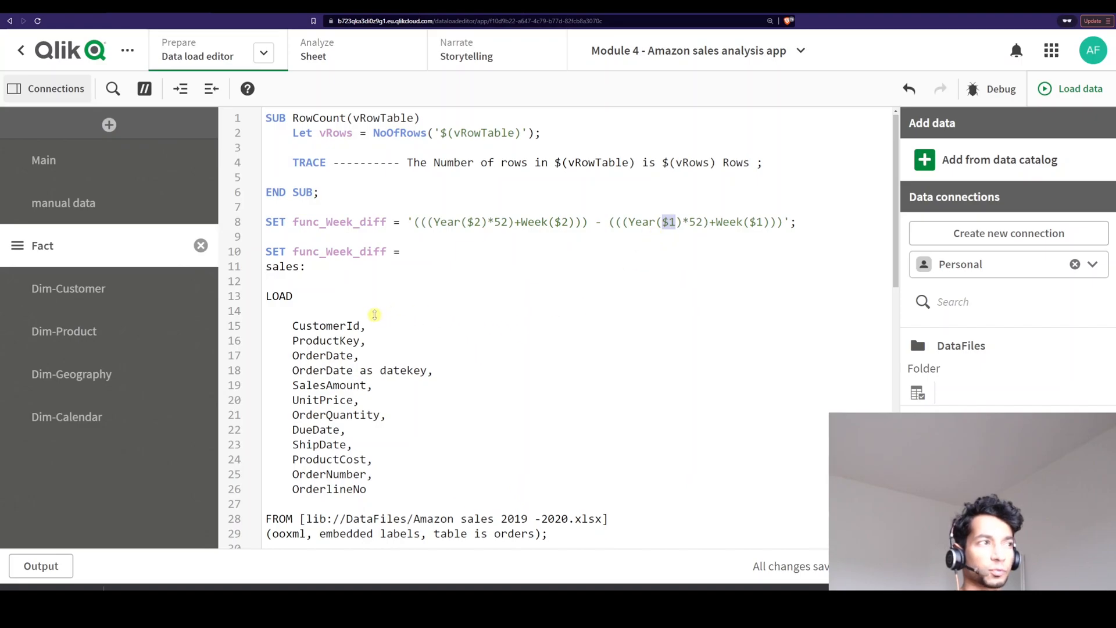
mouse_move(656, 224)
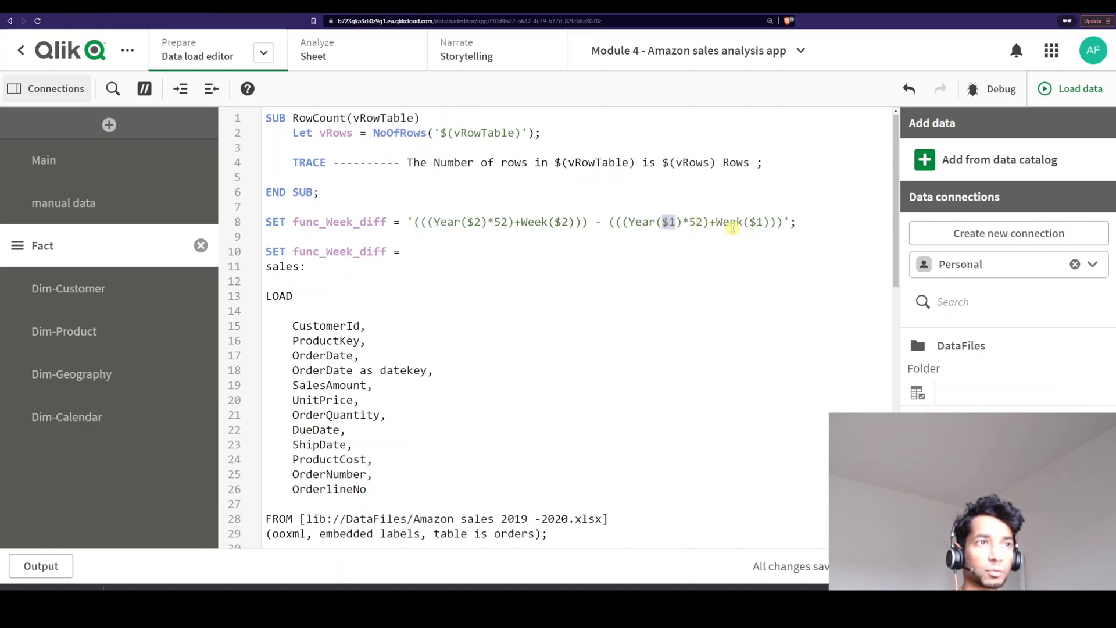
mouse_move(360, 308)
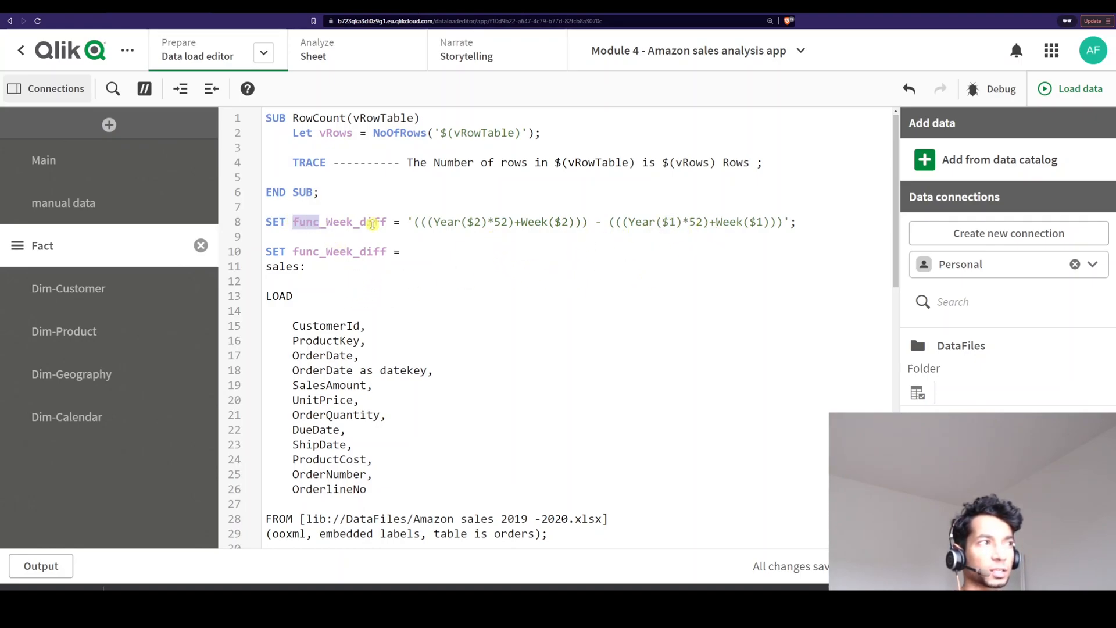
click(406, 252)
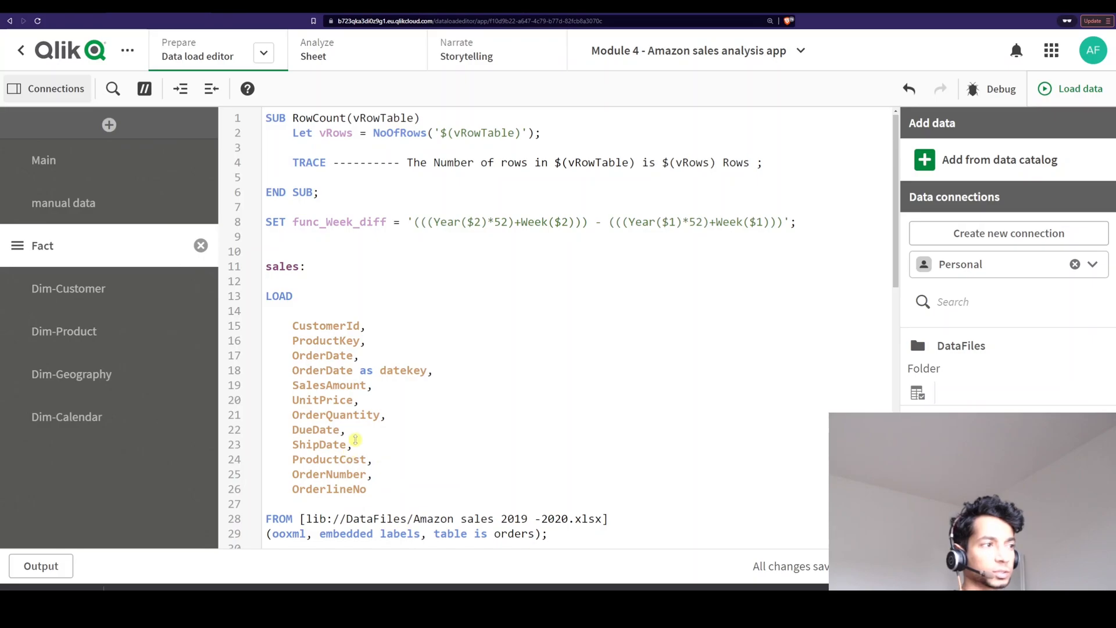
mouse_move(652, 255)
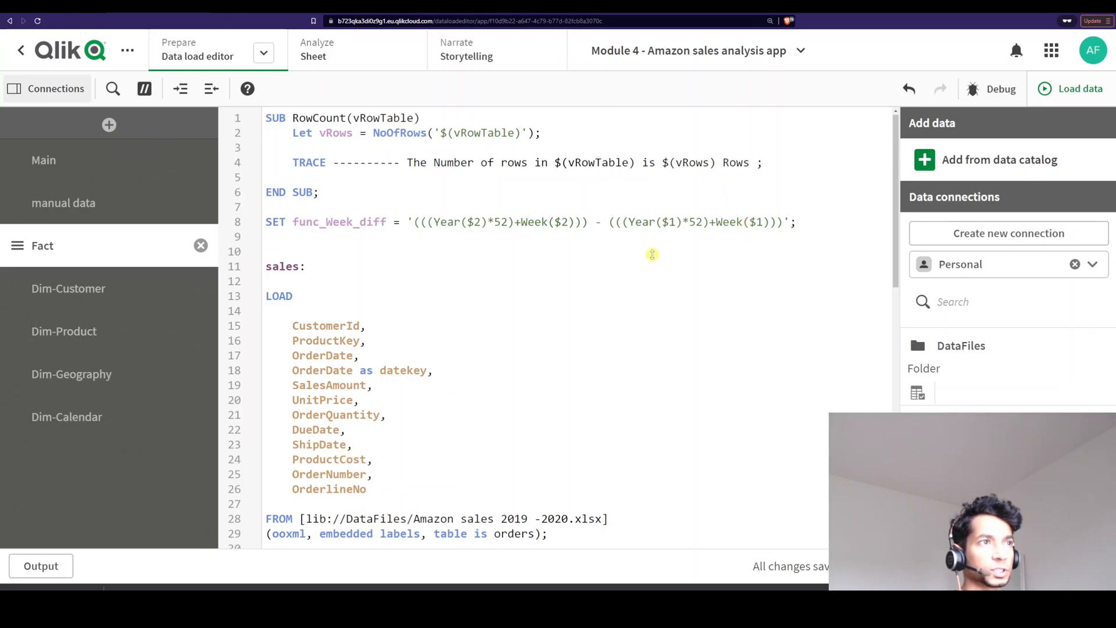
mouse_move(677, 260)
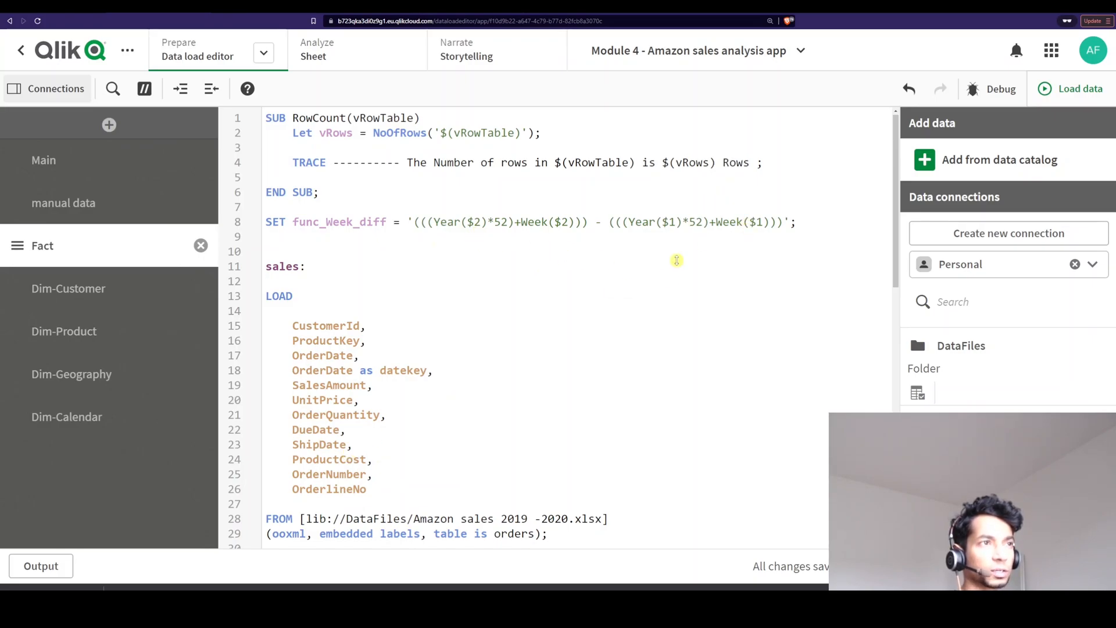
mouse_move(577, 388)
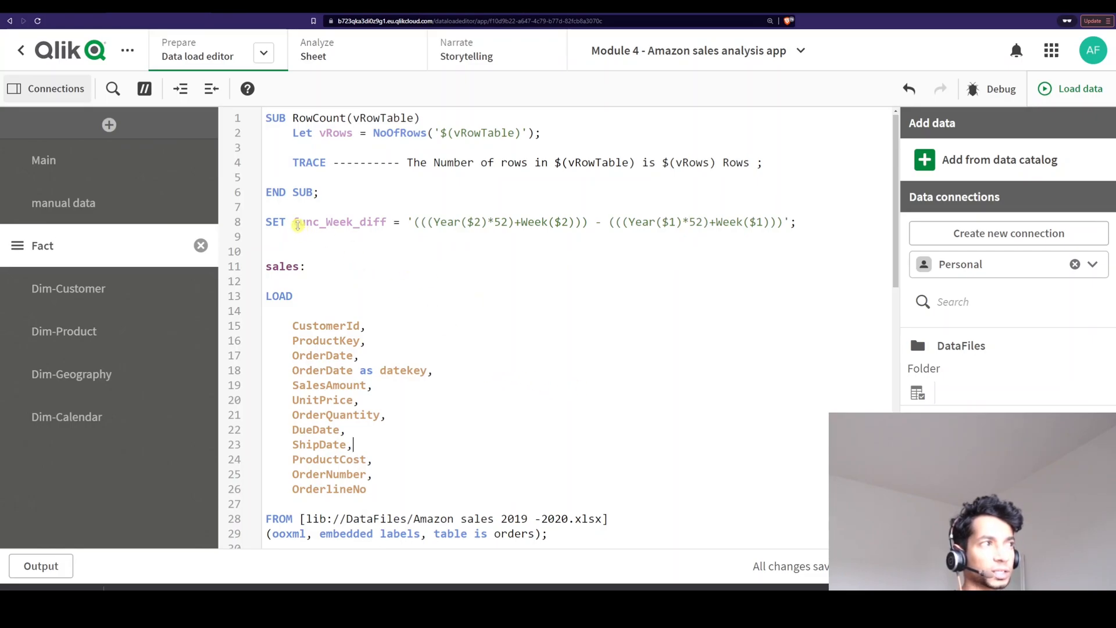
Step: Review the func_Week_diff name, then insert a blank line after ProductKey in the sales LOAD
double_click(338, 221)
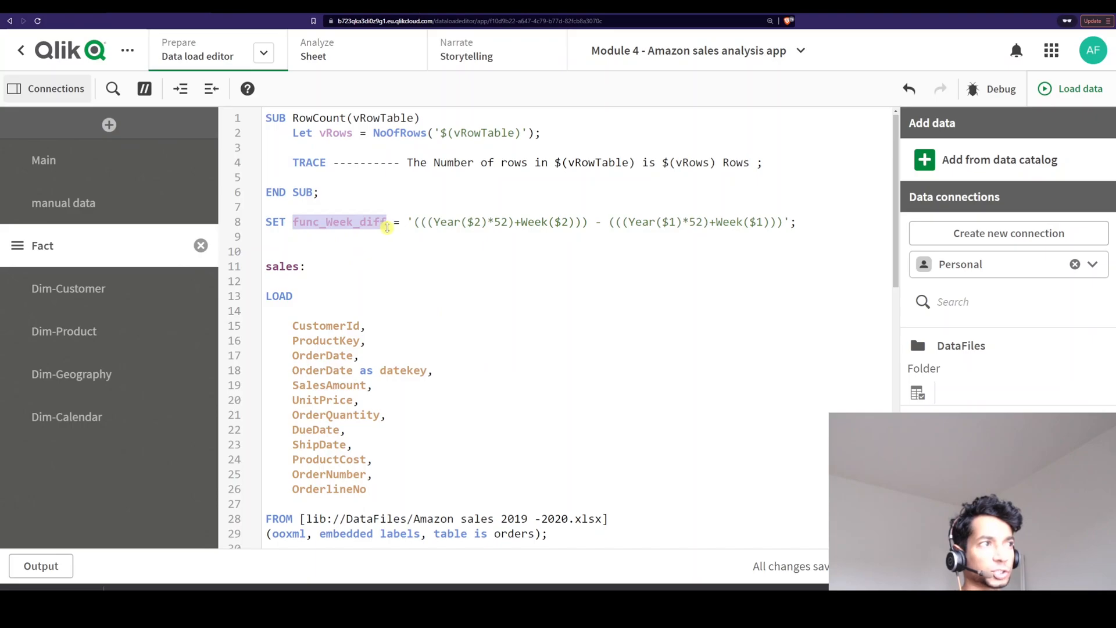
click(306, 266)
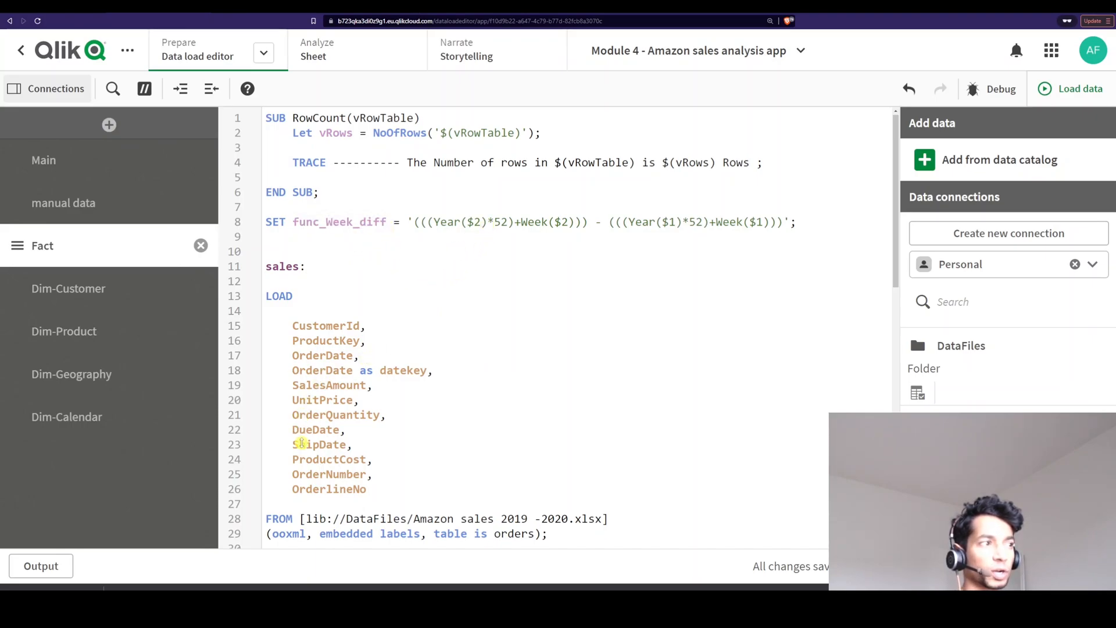
double_click(320, 445)
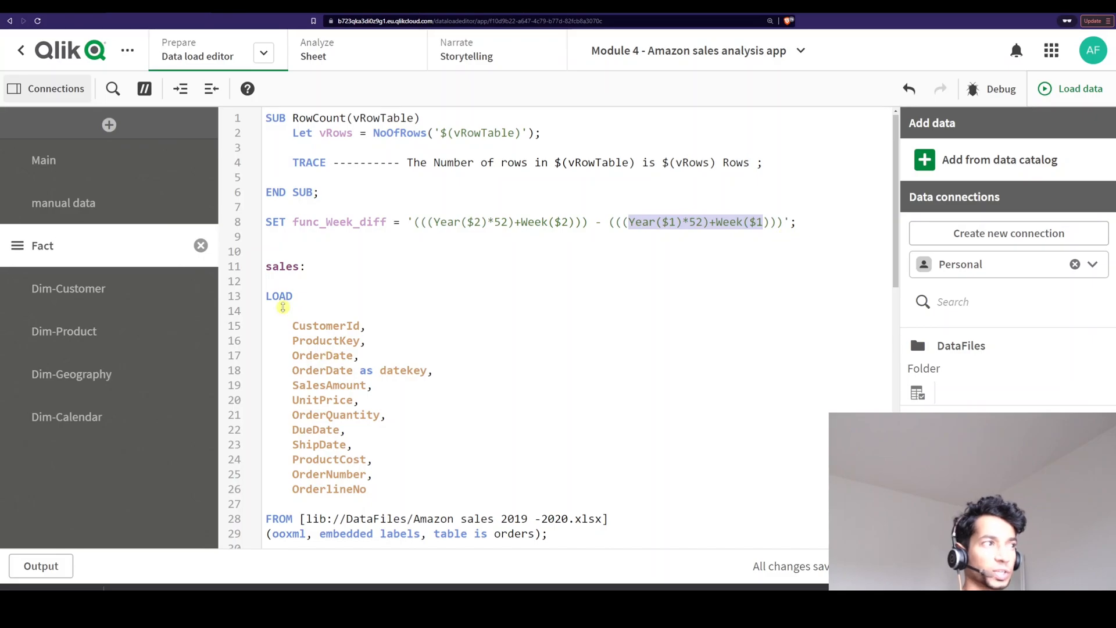
double_click(339, 222)
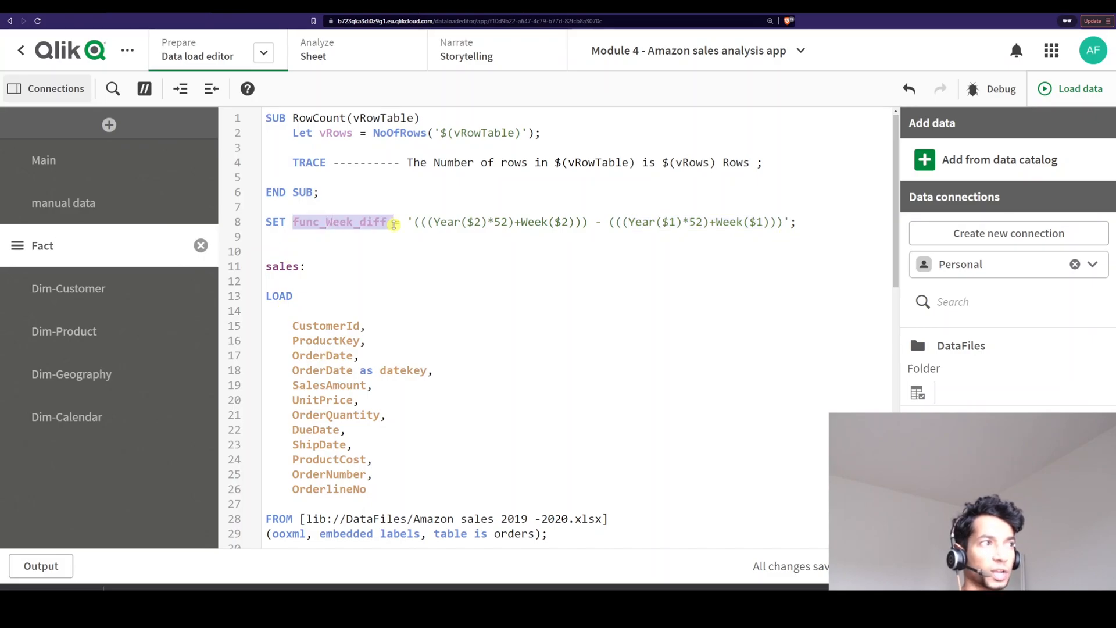
click(364, 341)
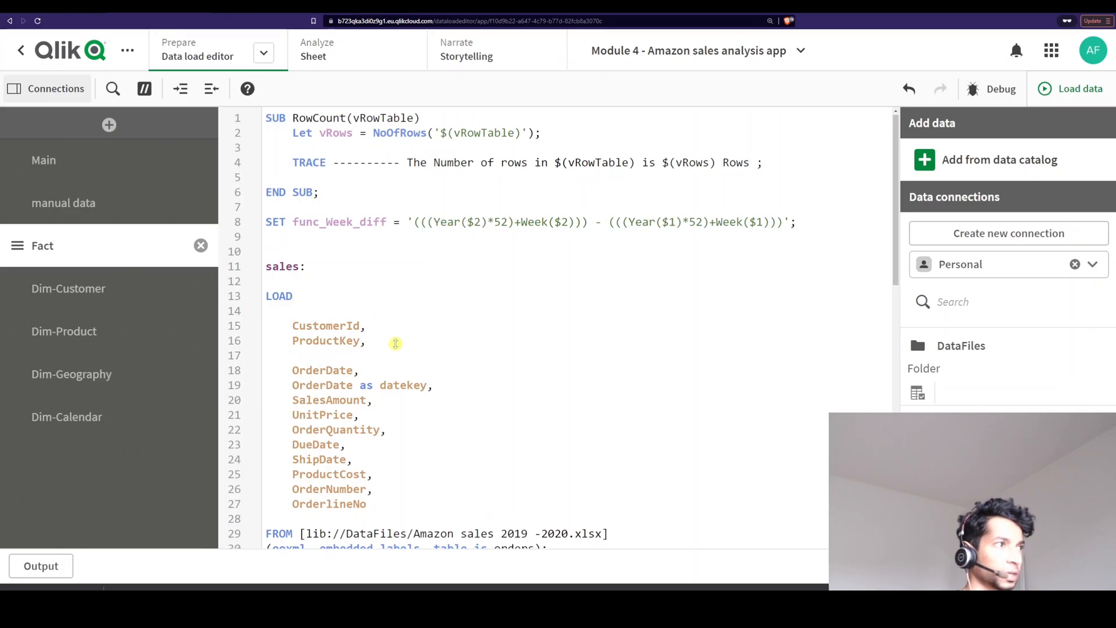
Step: Enter func_Week_diff(OrderDate,ShipDate) as a new field line in the sales LOAD
text(func_Week_diff)
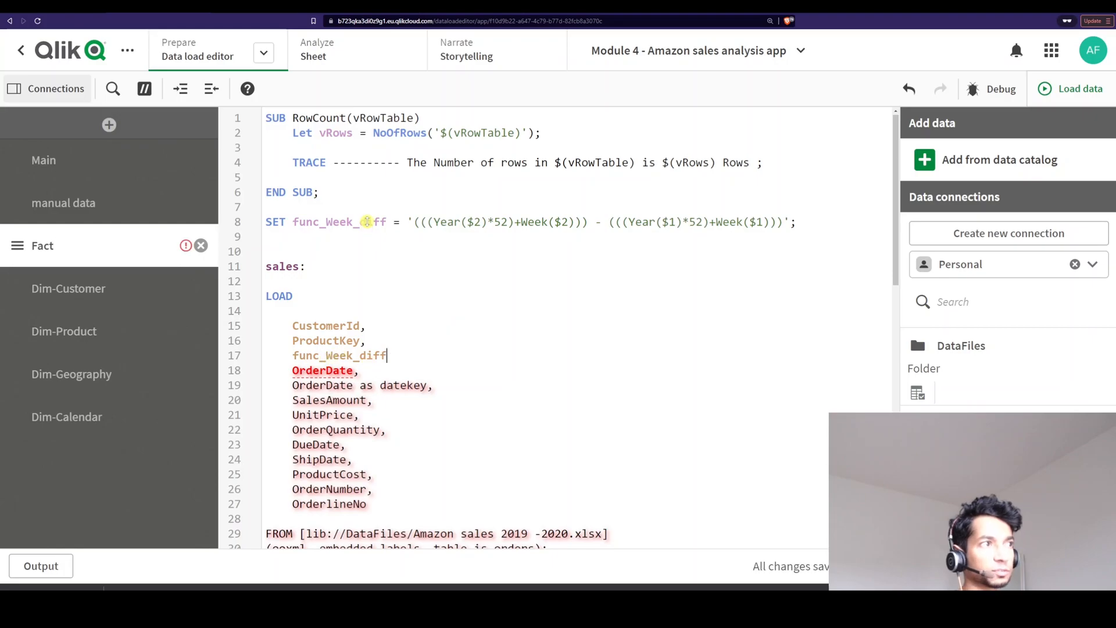
text(()
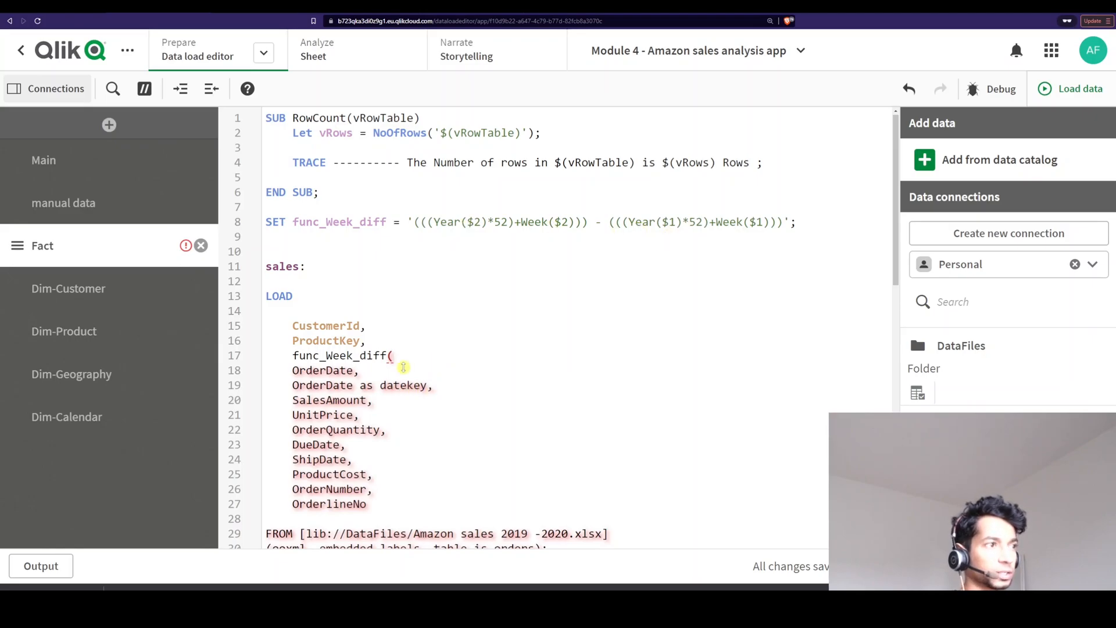
double_click(325, 370)
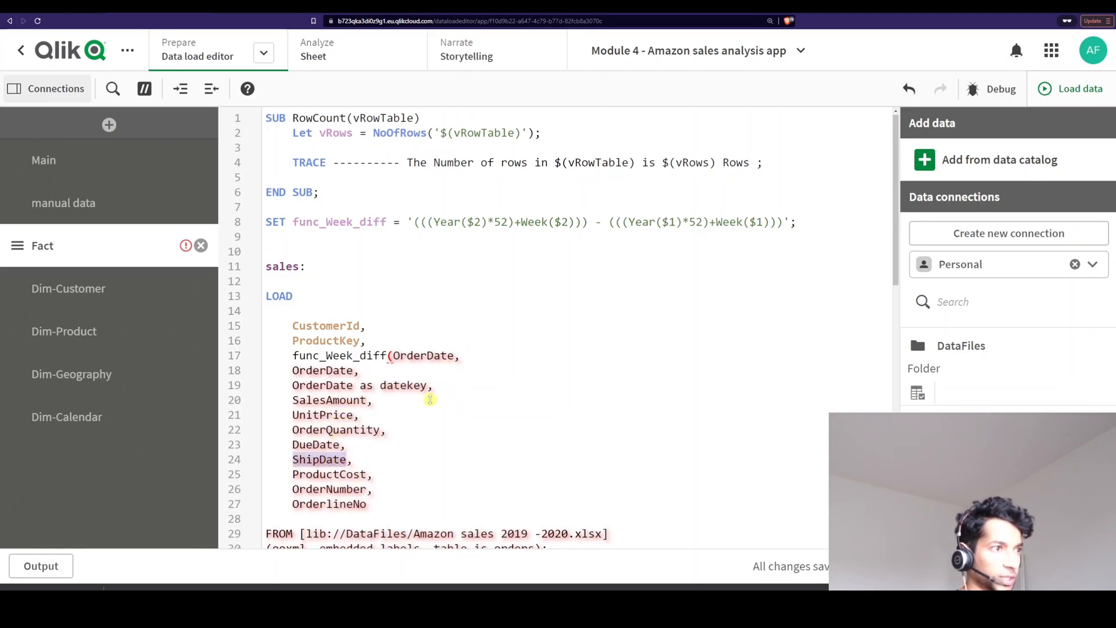
text(ShipDate))
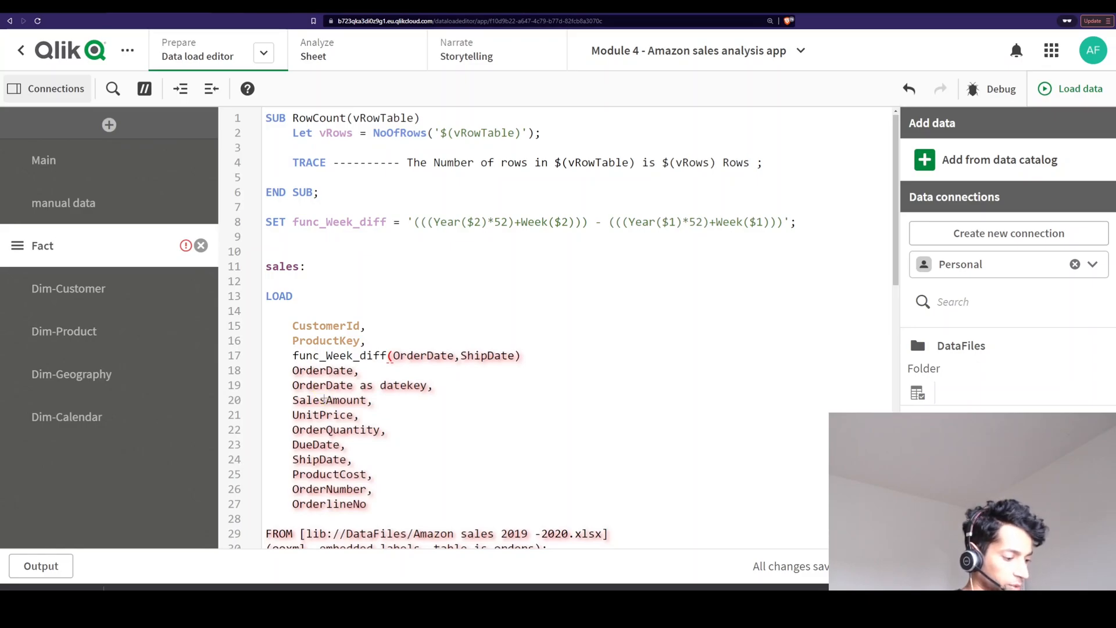
Step: Wrap it in $() and alias it AS CALCULATED_No_of_weeks
text($()
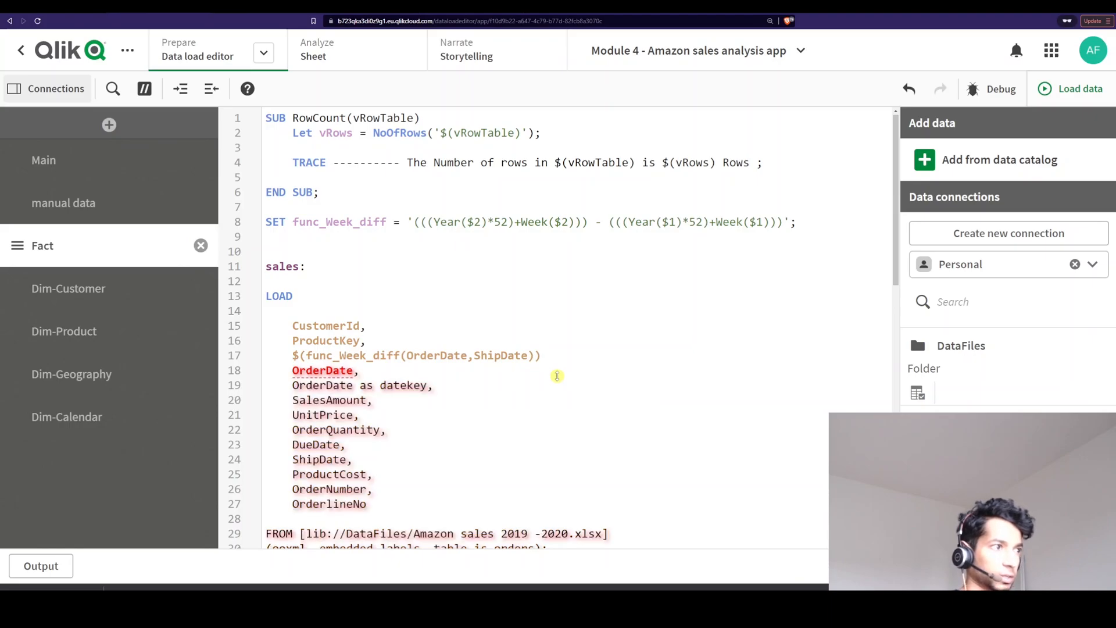
text(AS)
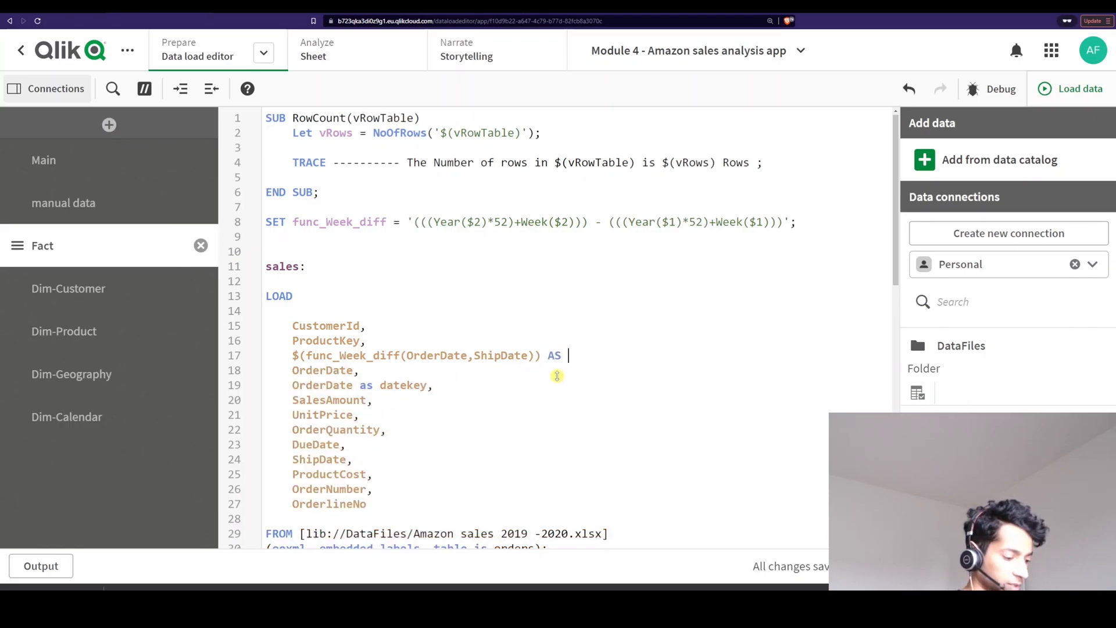
text(CALCULATED_No_)
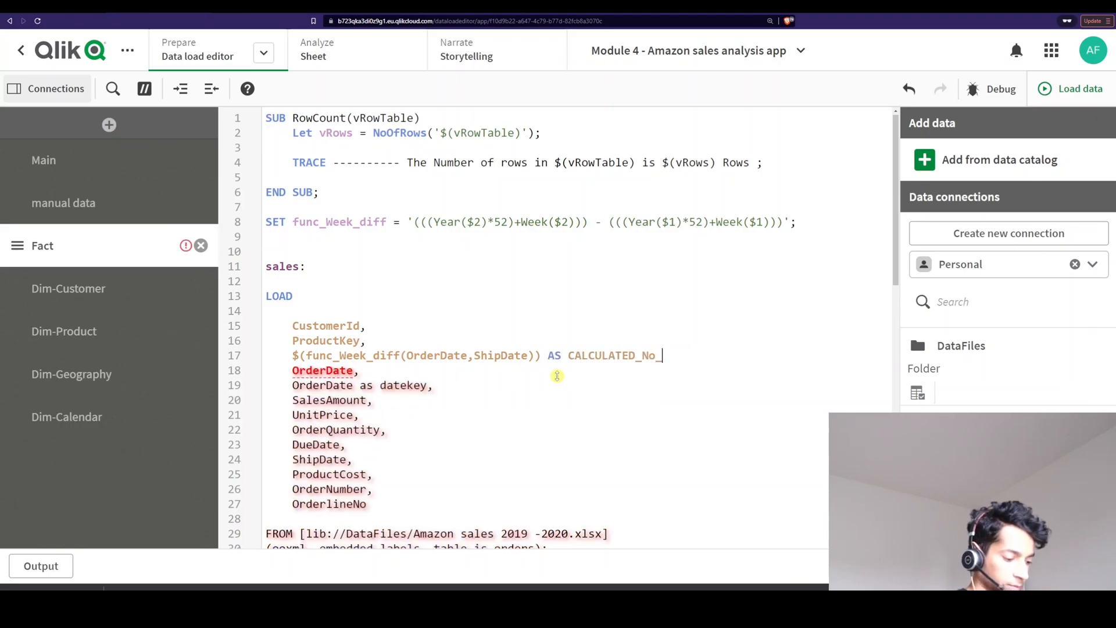
text(of_weeks,)
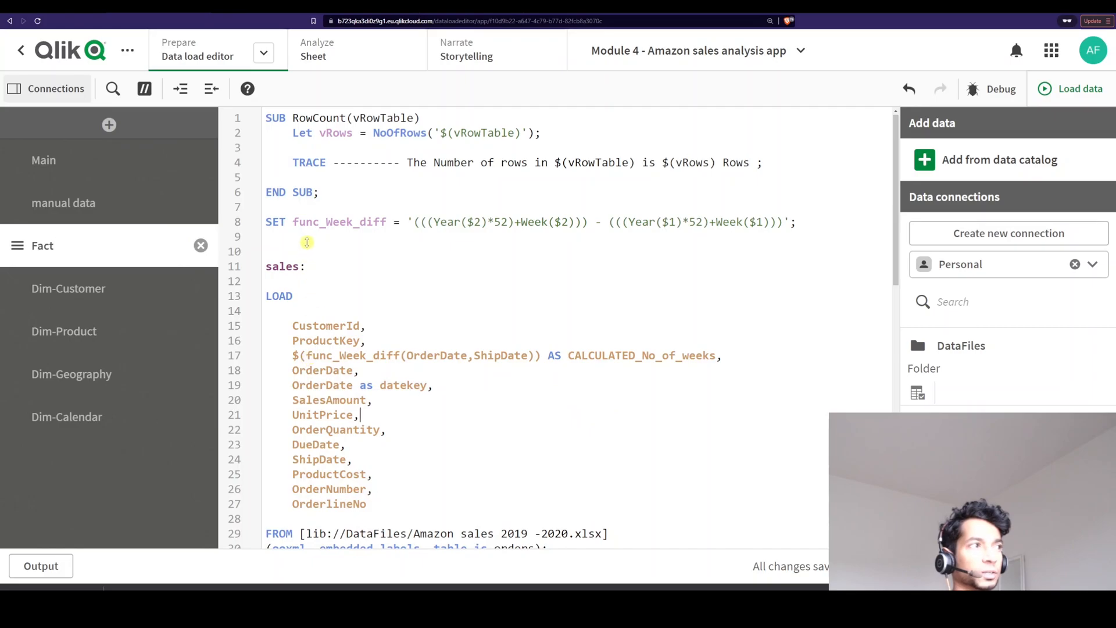
double_click(339, 221)
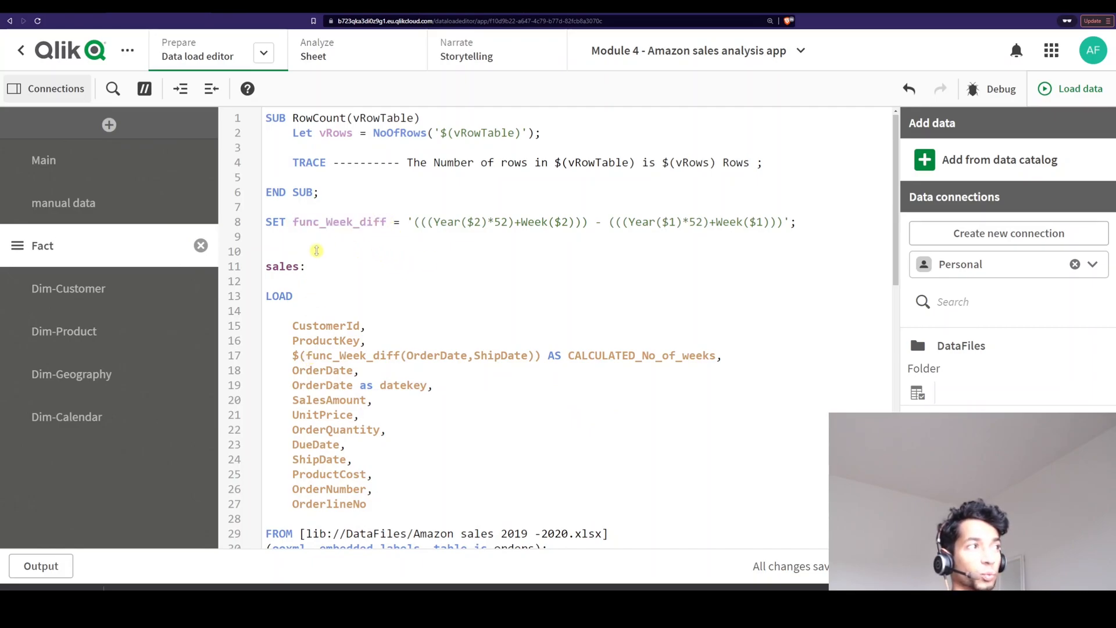
double_click(338, 220)
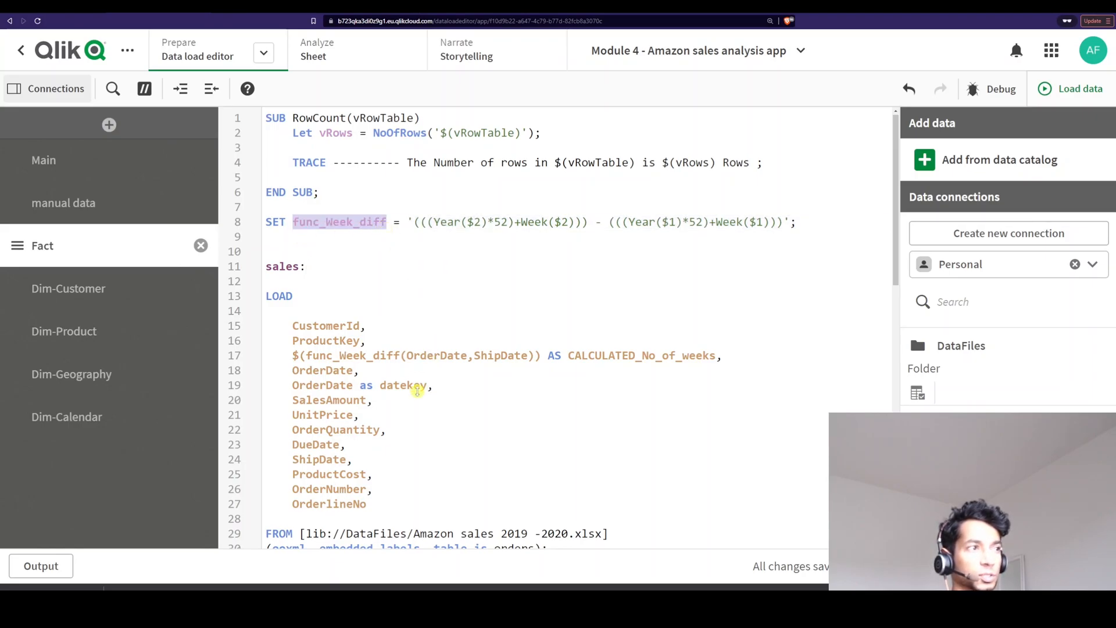
click(313, 356)
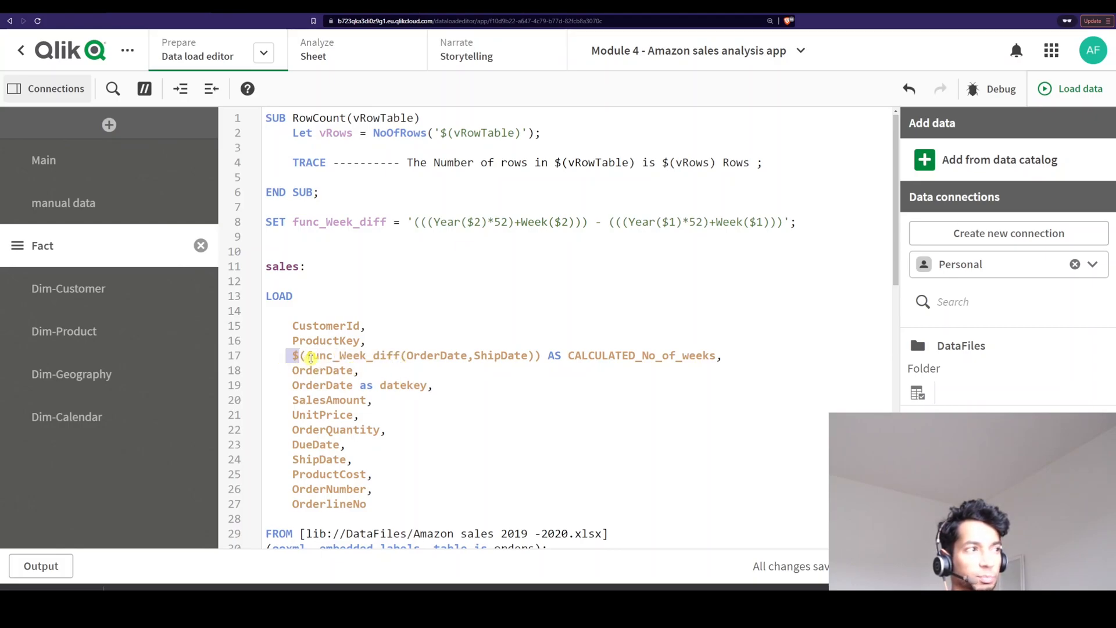
double_click(347, 356)
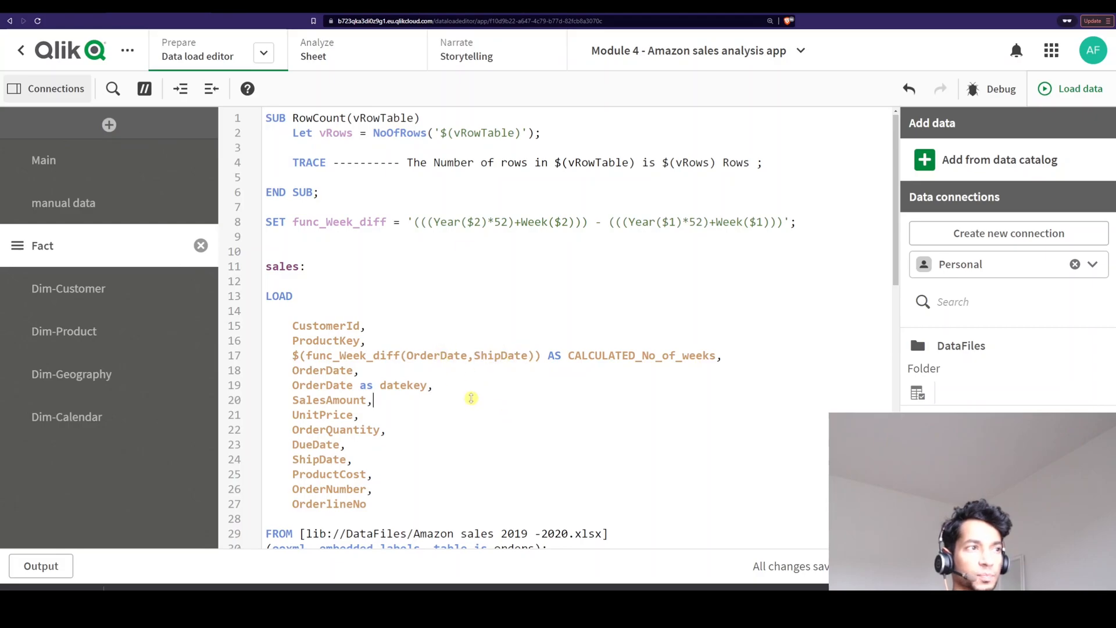
mouse_move(548, 227)
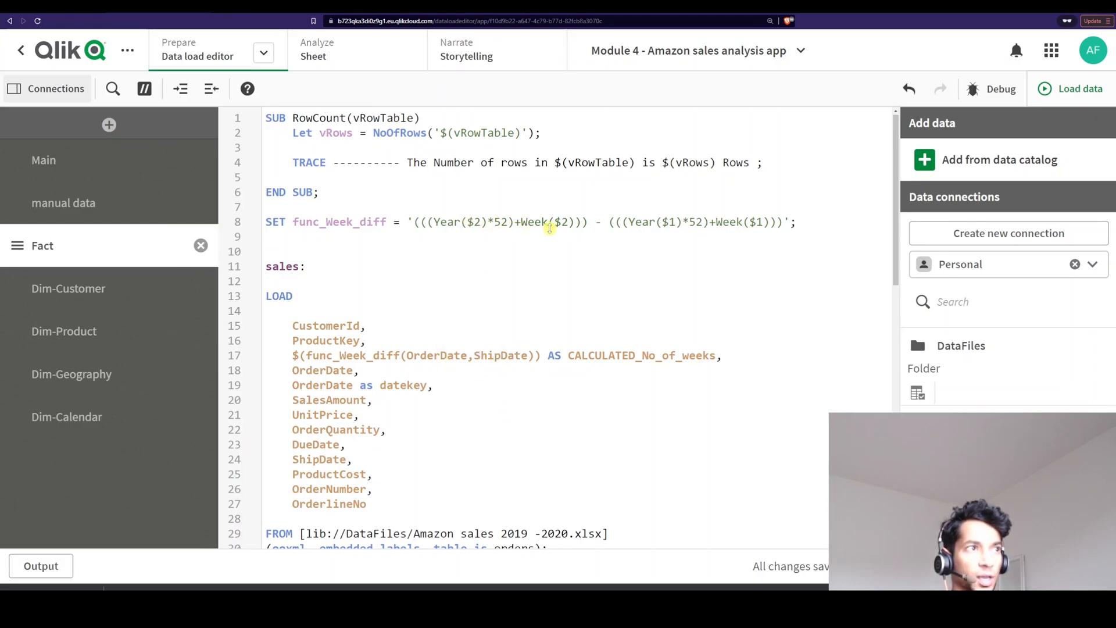
mouse_move(428, 359)
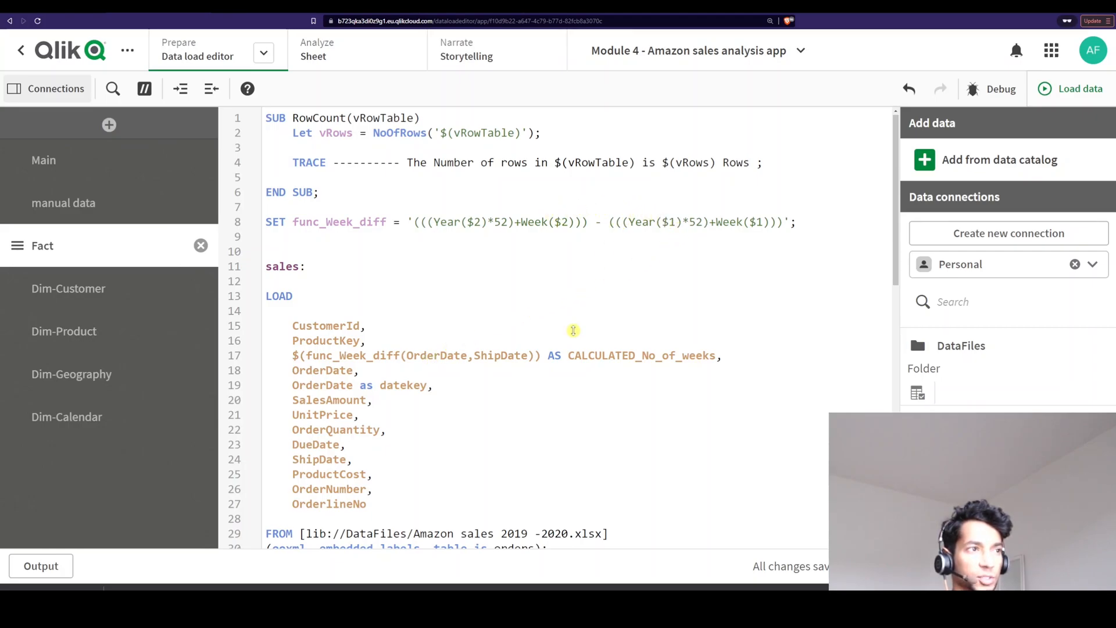
double_click(613, 356)
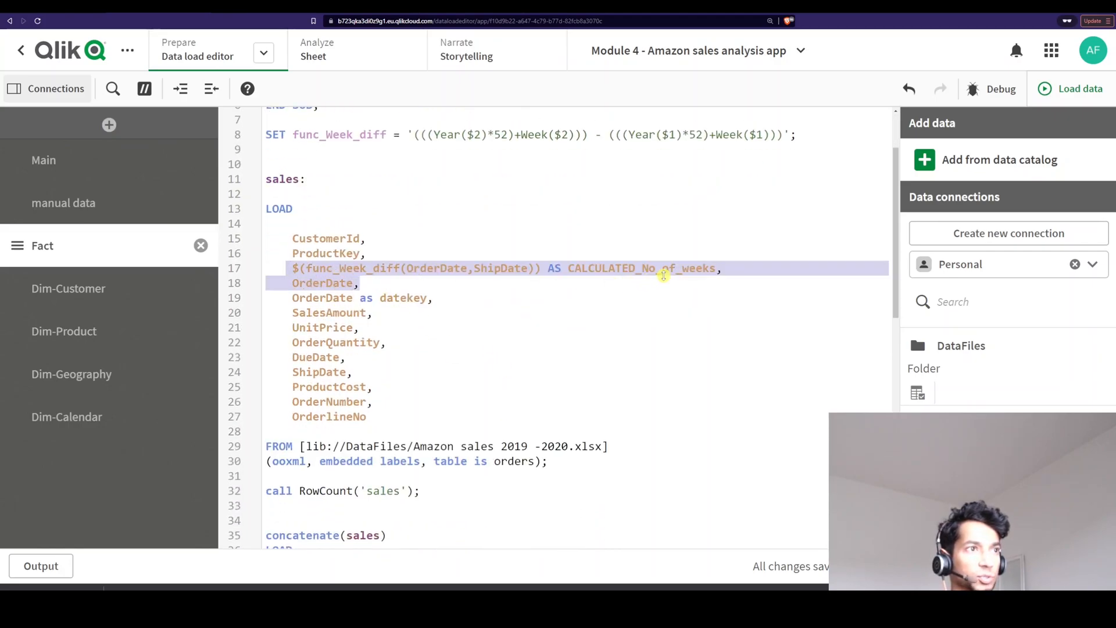
Step: Add $(func_Week_diff(OrderDate,ShipDate)) AS CALCULATED_No_of_weeks, after ShipDate in the concatenate(sales) LOAD
scroll(down, 3)
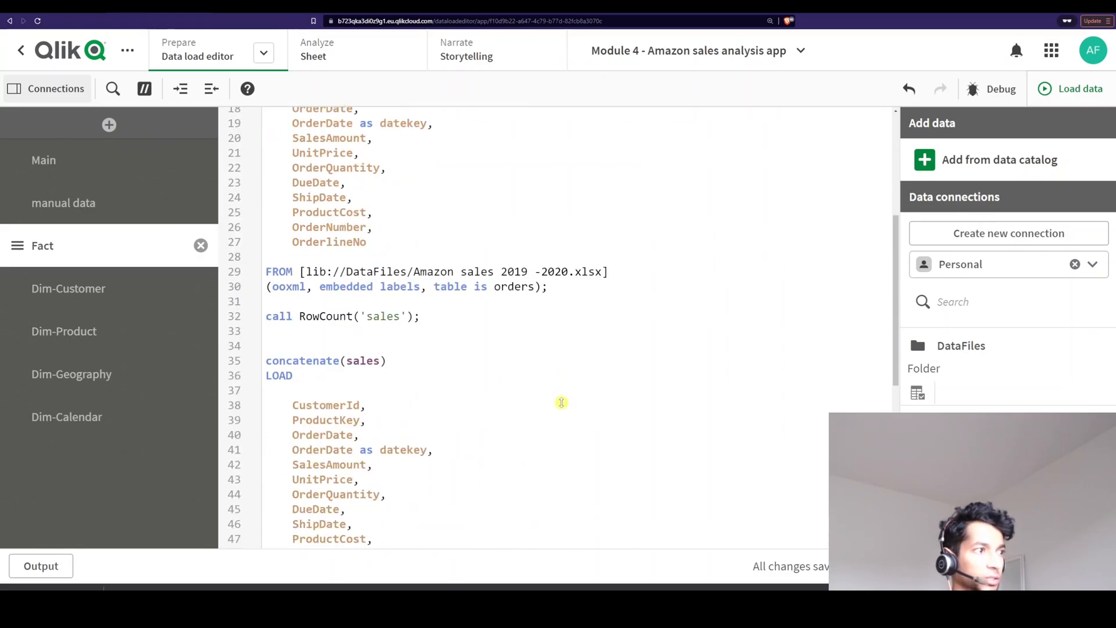
scroll(down, 3)
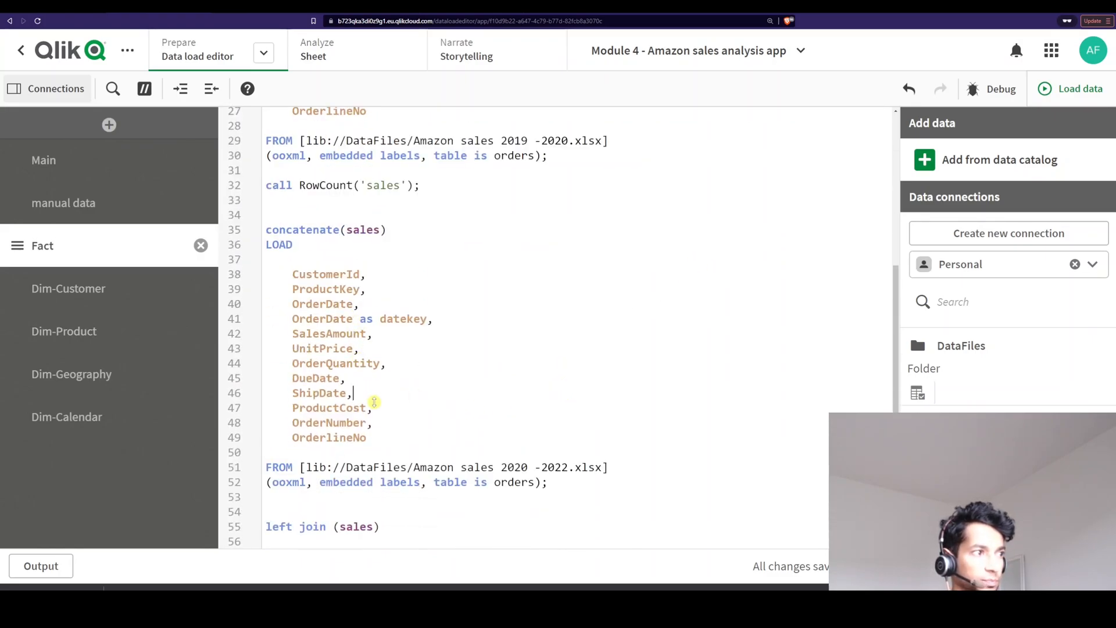
text($(func_Week_diff(OrderDate,ShipDate)) AS CALCULATED_No_of_weeks,)
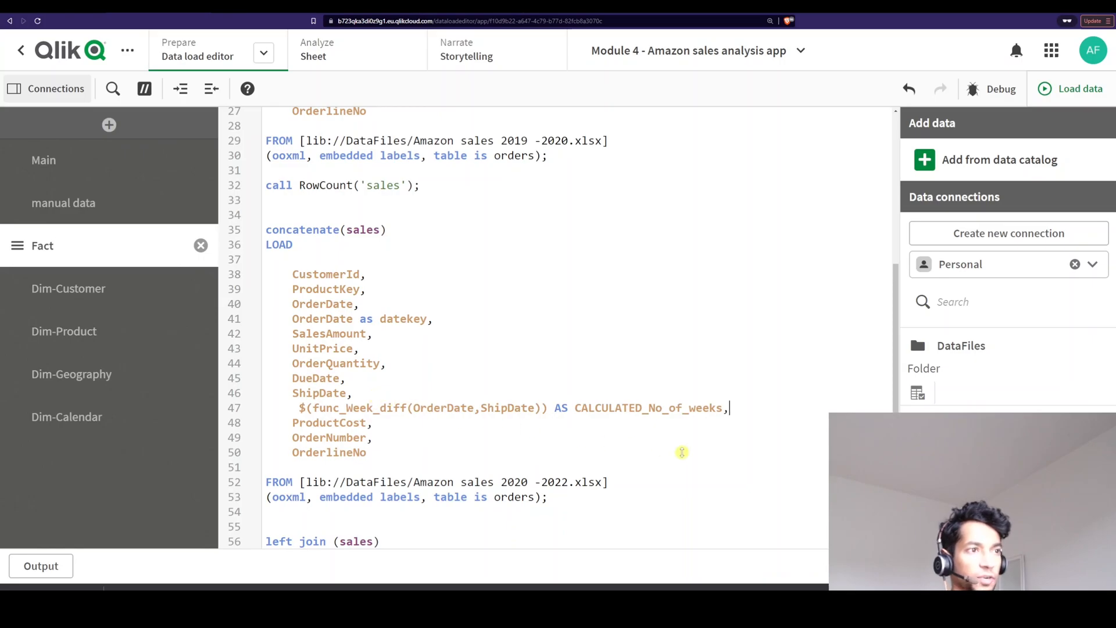
scroll(up, 3)
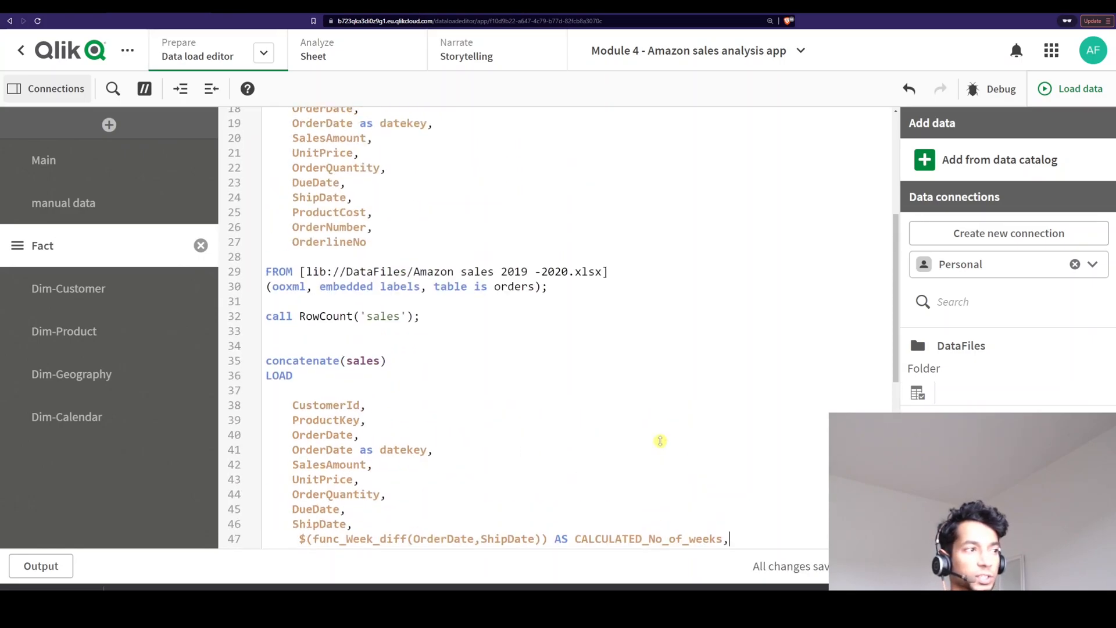
scroll(down, 3)
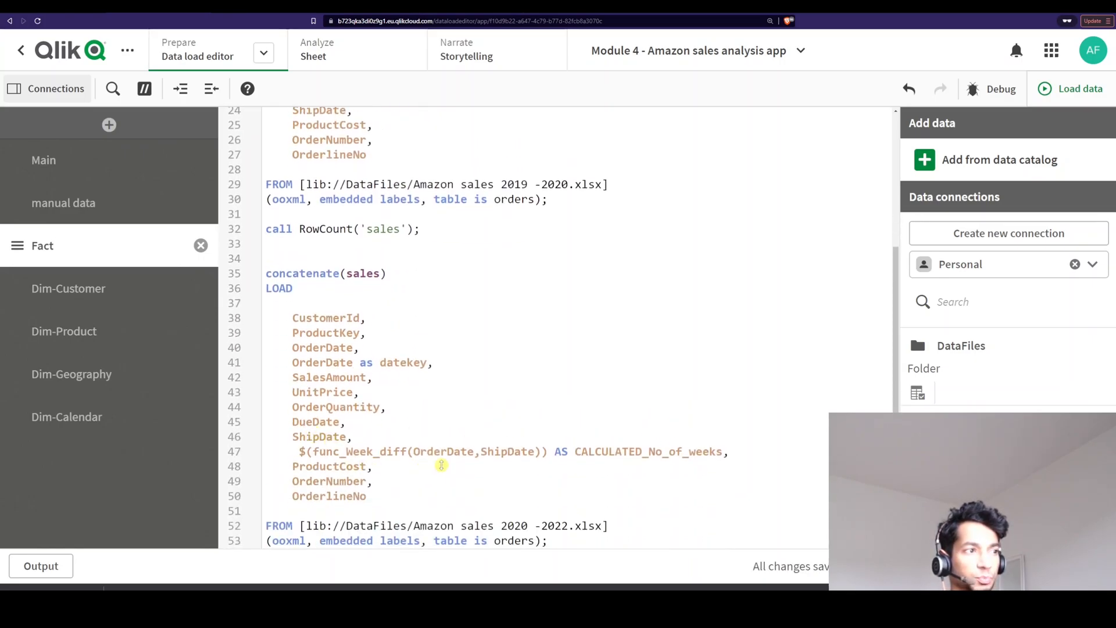
scroll(up, 3)
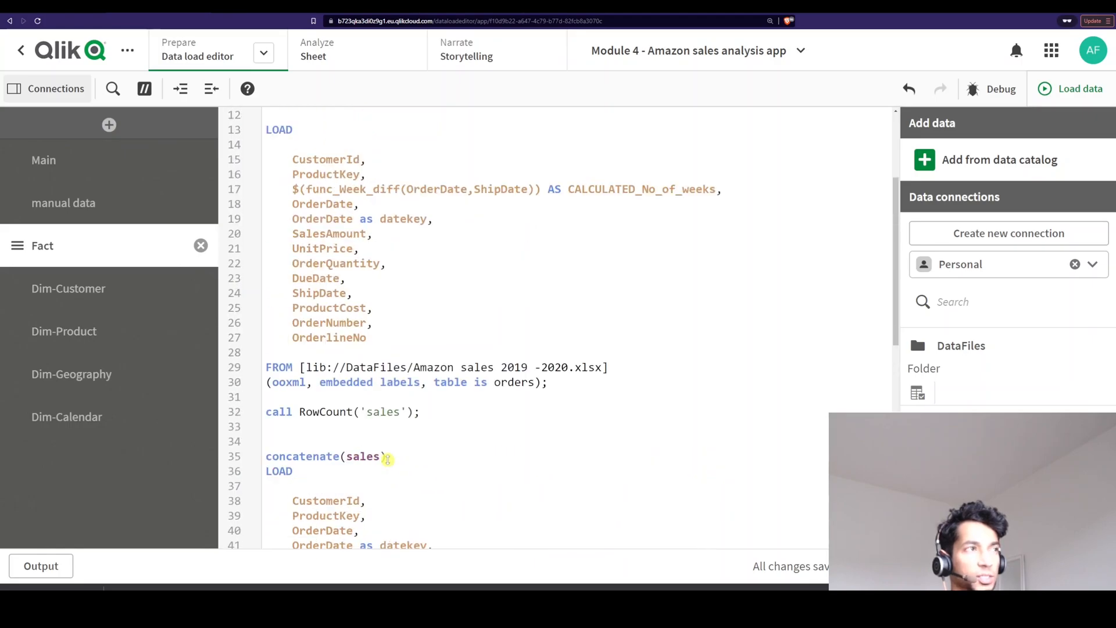
scroll(up, 3)
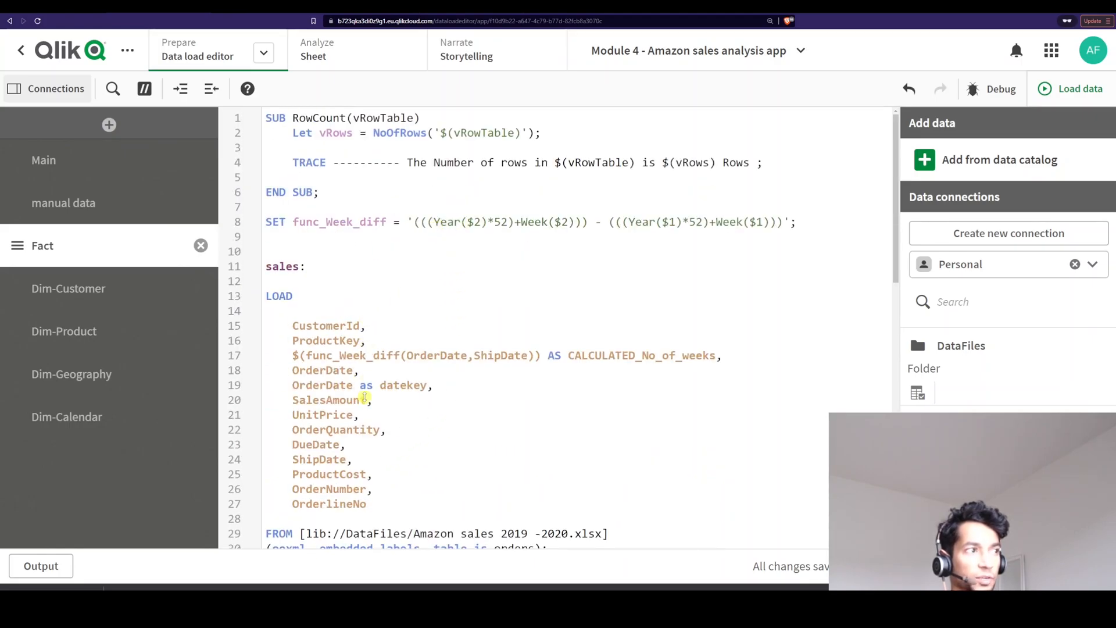
double_click(319, 221)
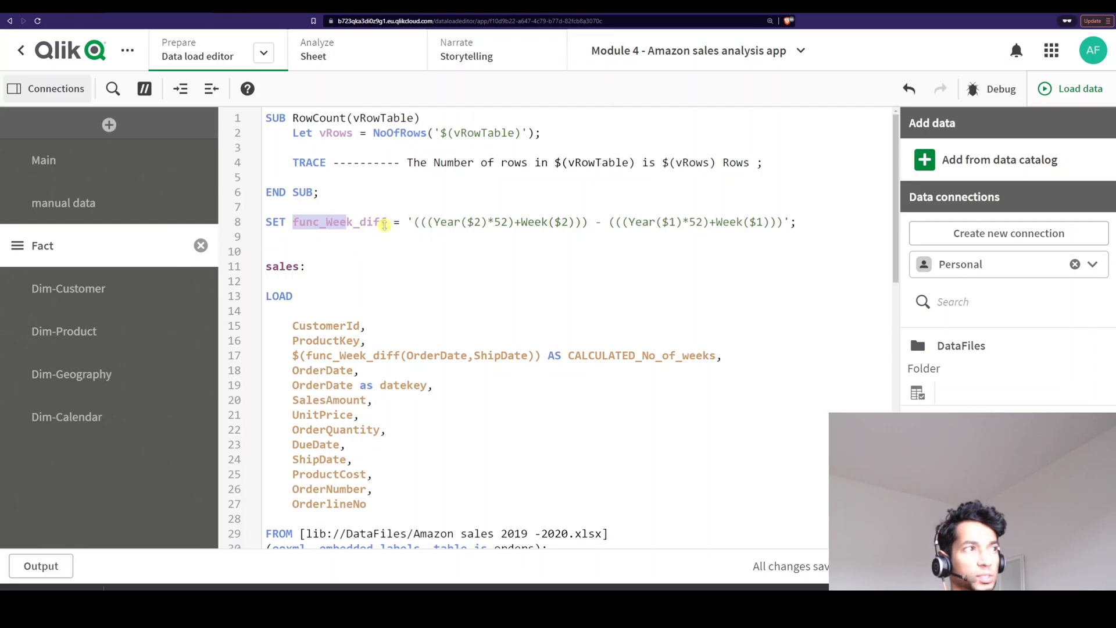
scroll(down, 3)
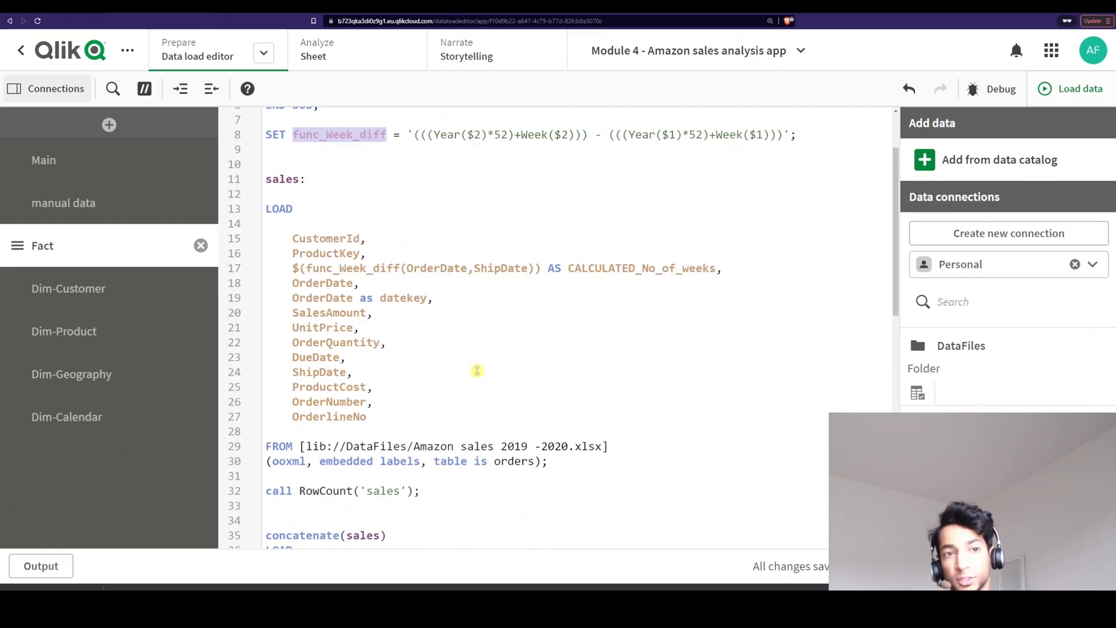
mouse_move(513, 383)
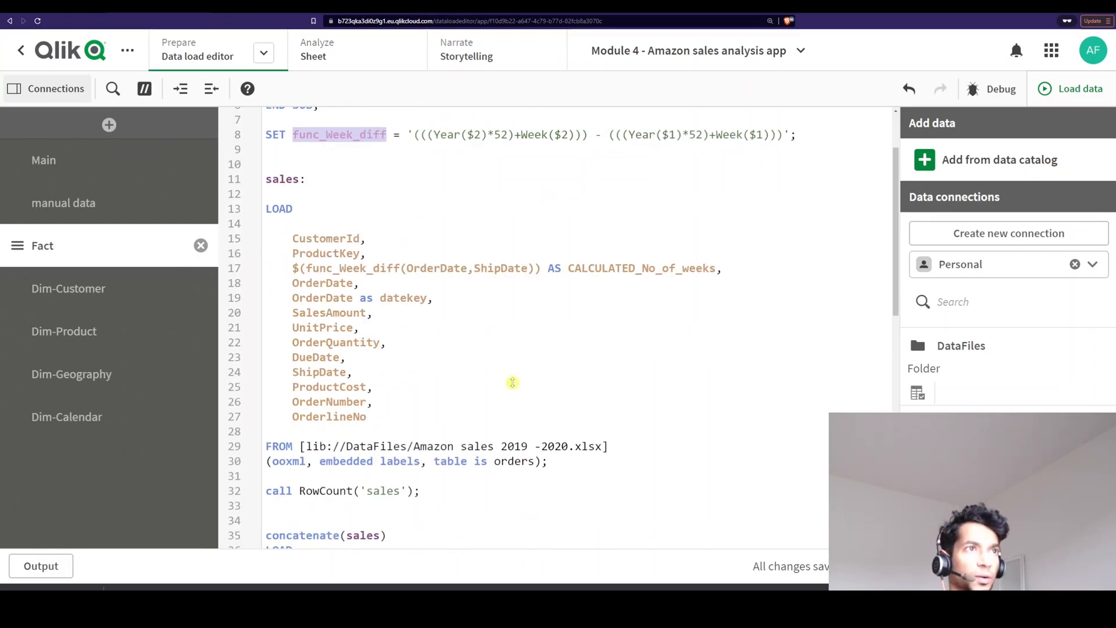
scroll(down, 3)
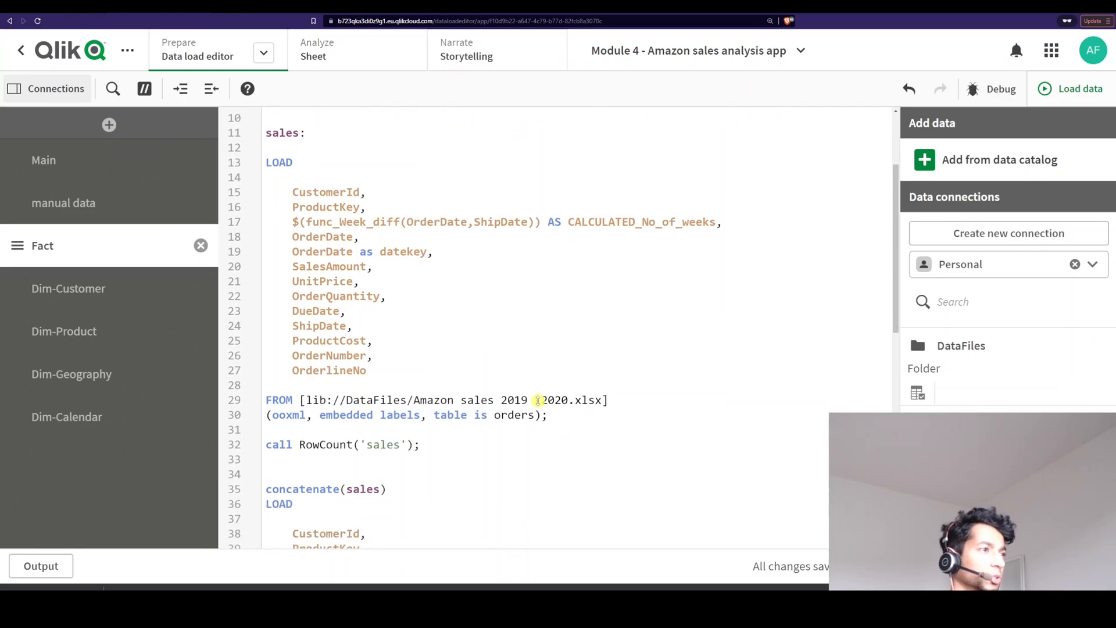
scroll(down, 3)
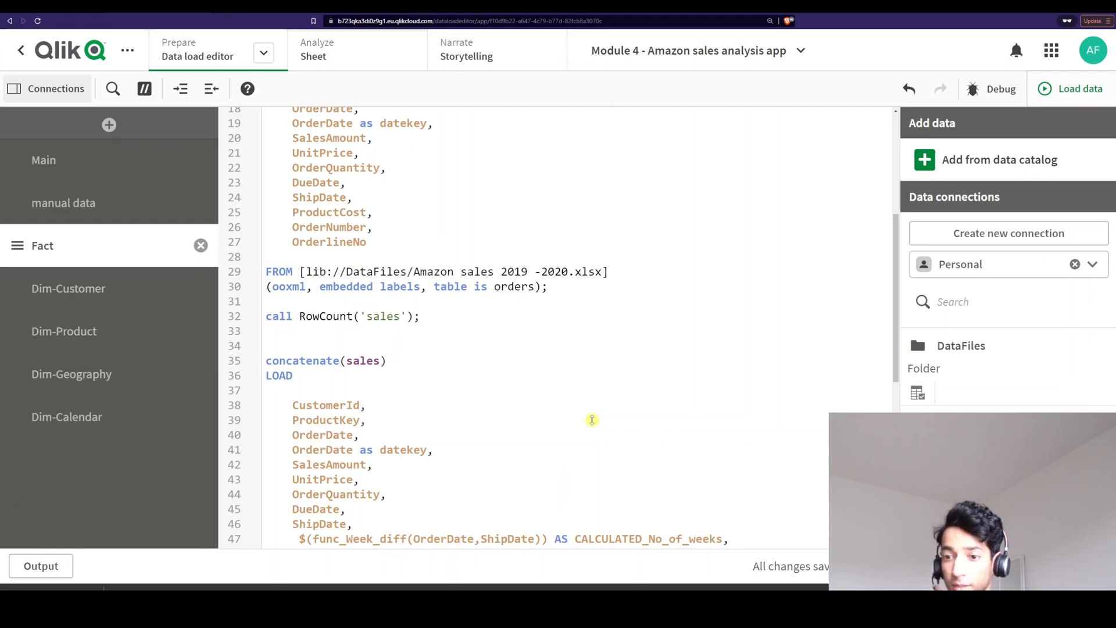
mouse_move(603, 430)
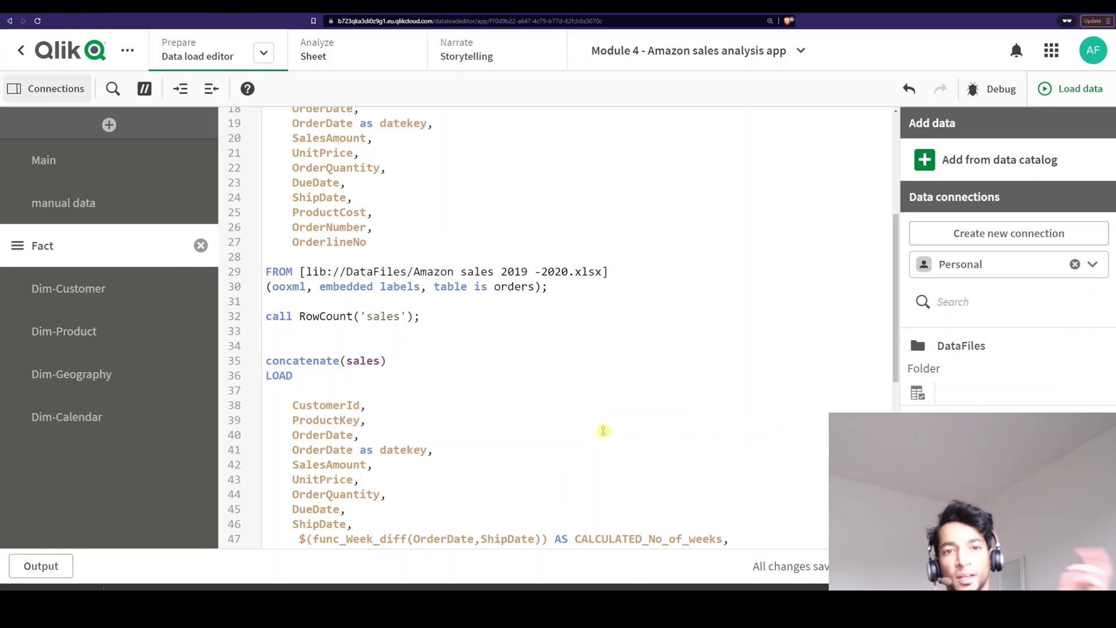
mouse_move(598, 357)
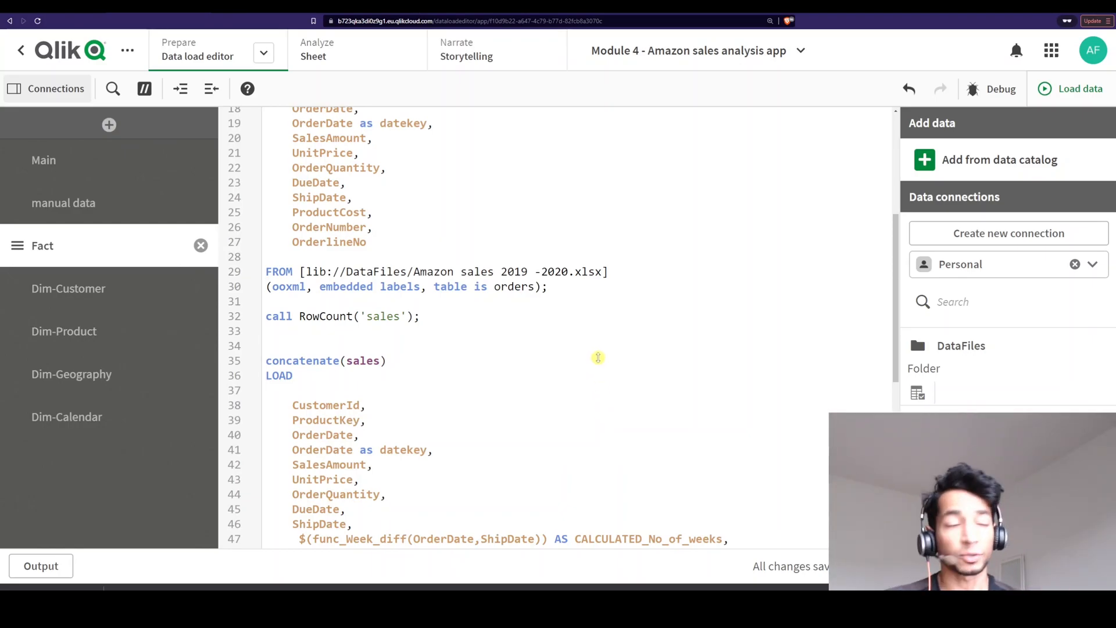